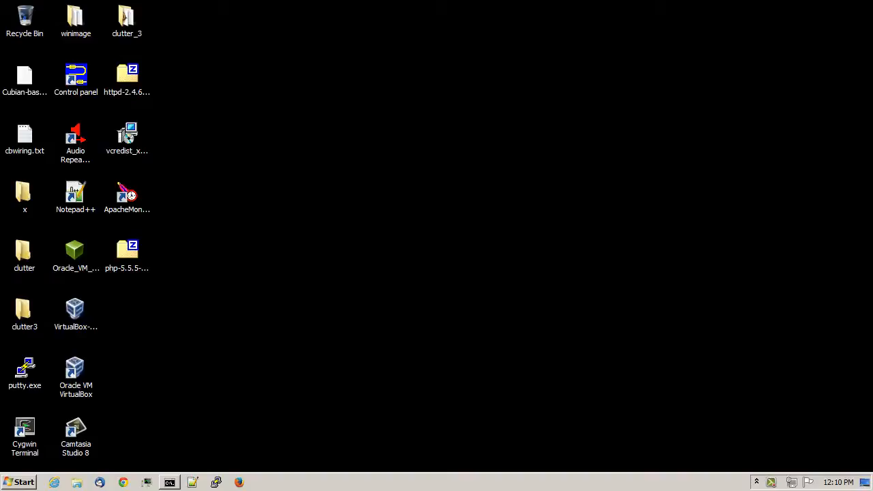
pyautogui.moveTo(839, 264)
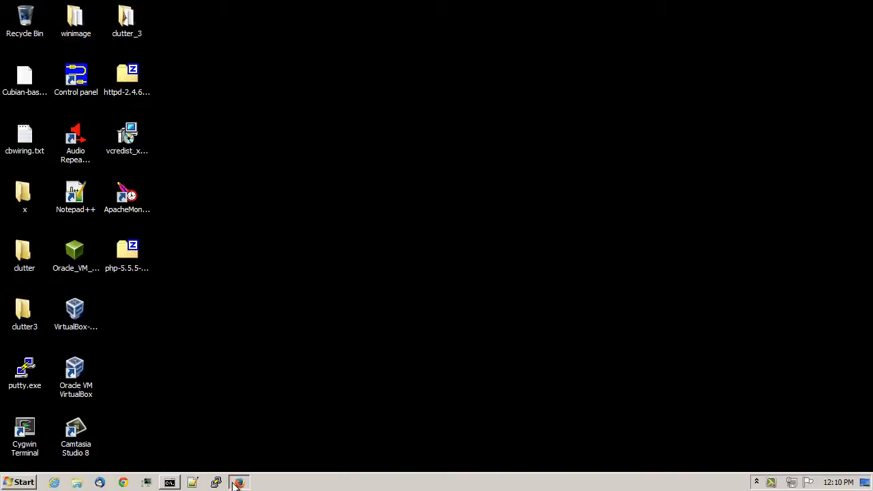
# Load php.net in Firefox and open the Windows 5.5.5 binaries and source downloads page.
pyautogui.click(239, 482)
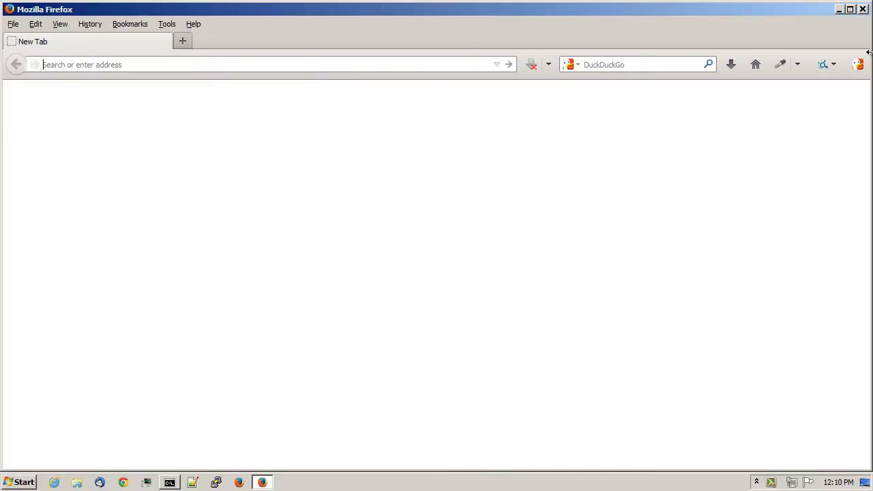
pyautogui.write('php.n')
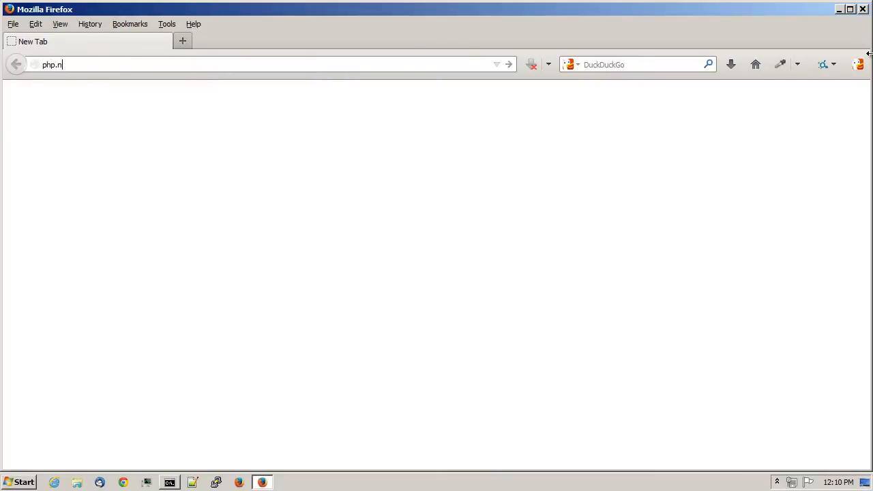
pyautogui.press('Return')
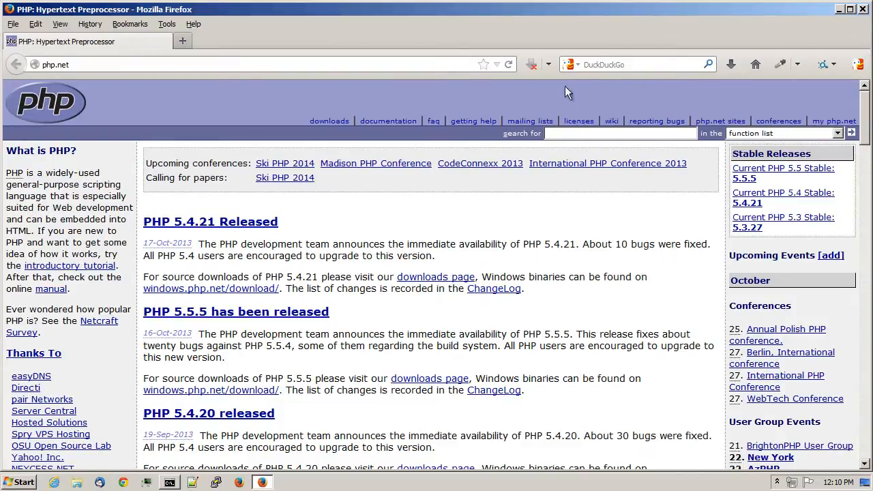
pyautogui.moveTo(337, 120)
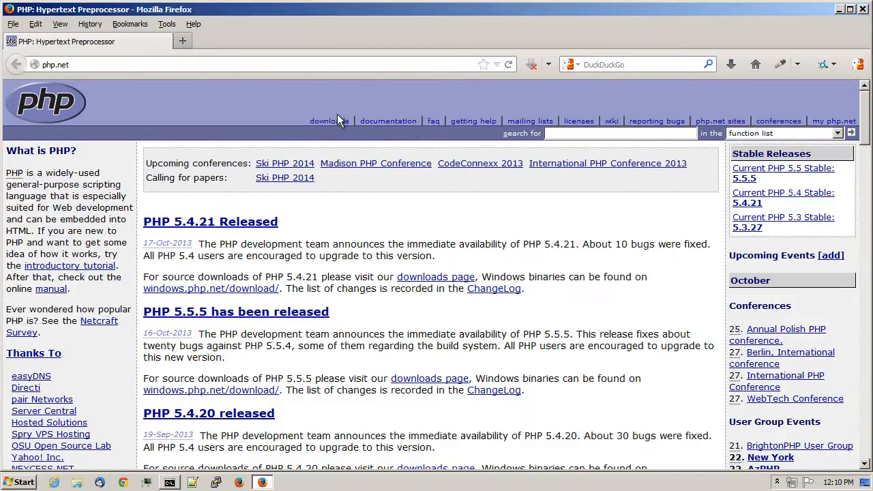
pyautogui.click(329, 121)
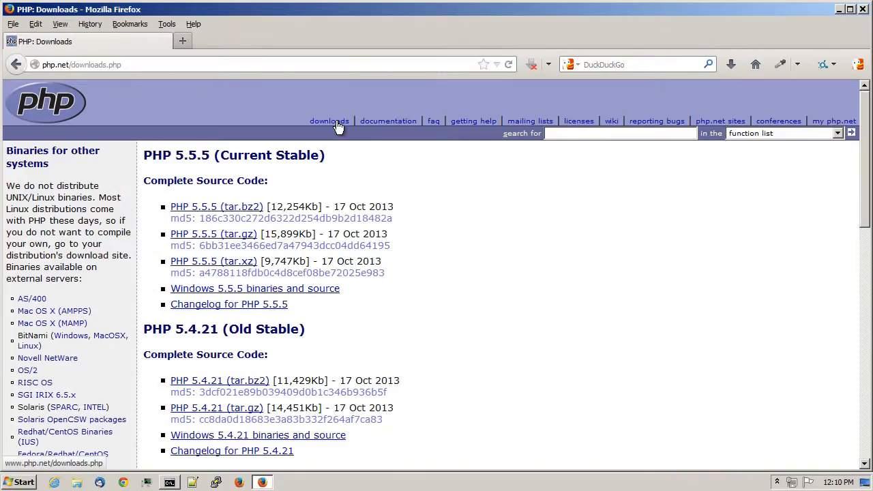
pyautogui.moveTo(473, 189)
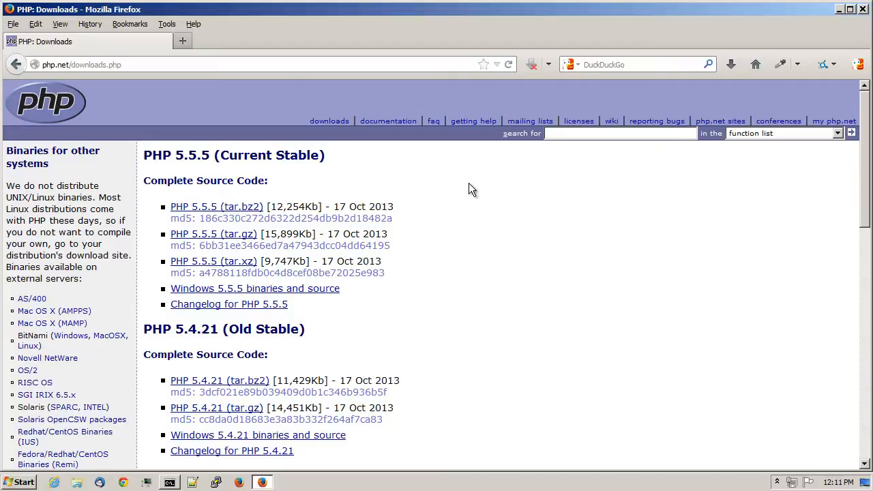
pyautogui.moveTo(318, 288)
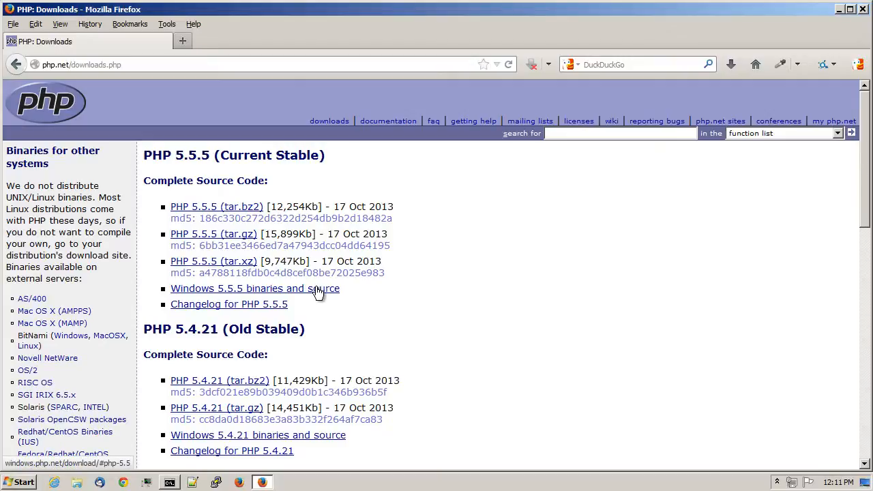
pyautogui.click(255, 287)
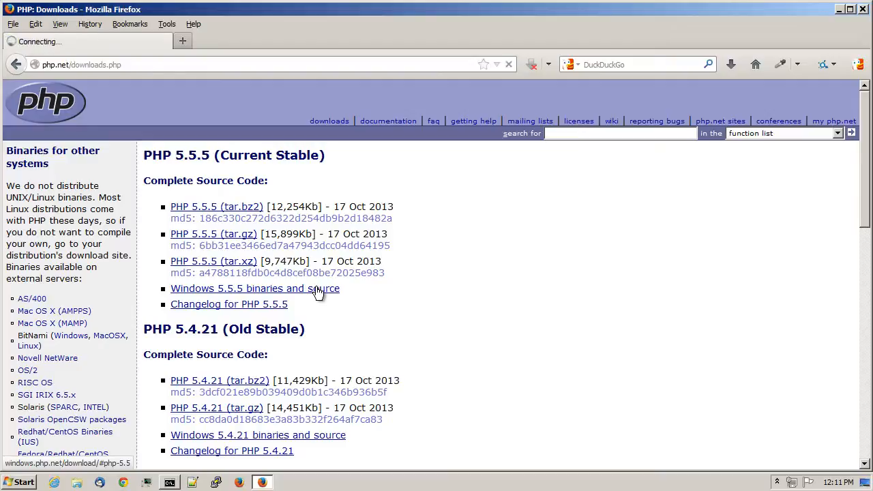
# Save the VC11 x86 Thread Safe PHP 5.5.5 zip to the desktop, then minimize Firefox.
pyautogui.click(255, 287)
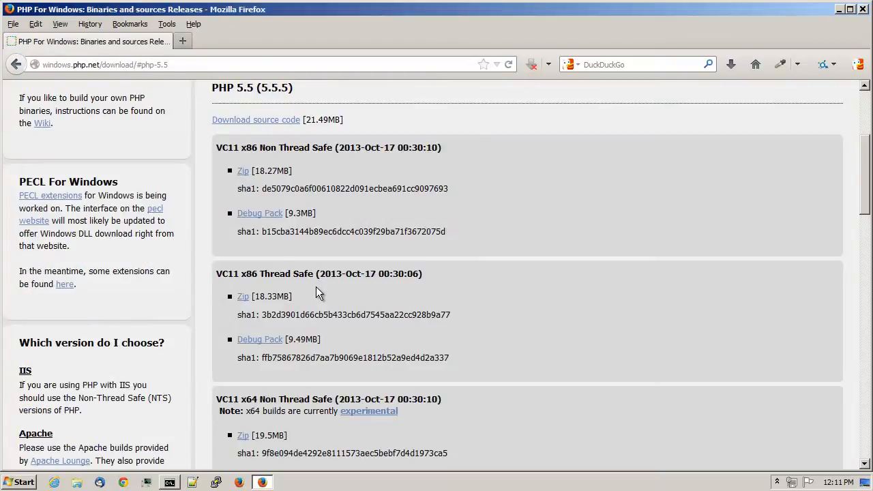
pyautogui.moveTo(299, 295)
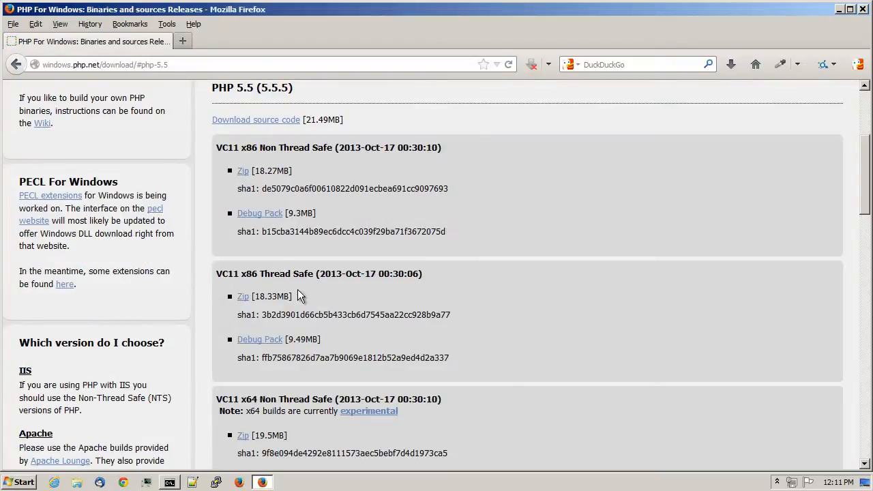
pyautogui.moveTo(243, 296)
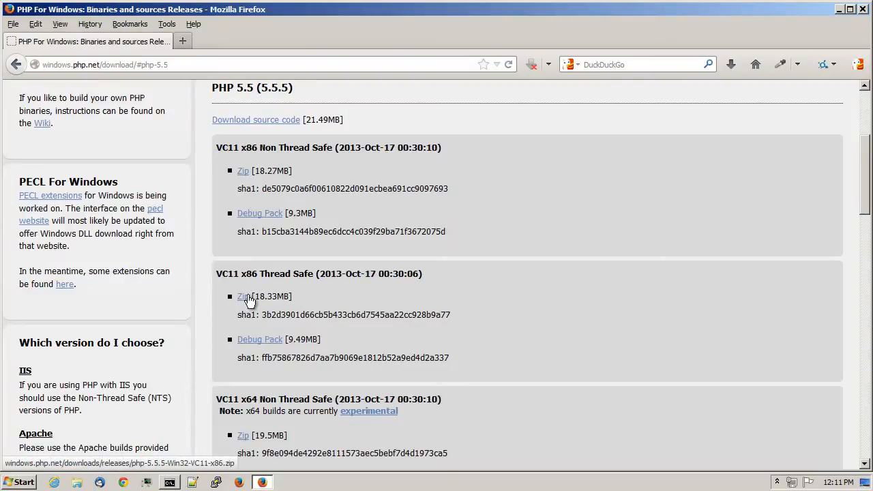
pyautogui.moveTo(238, 59)
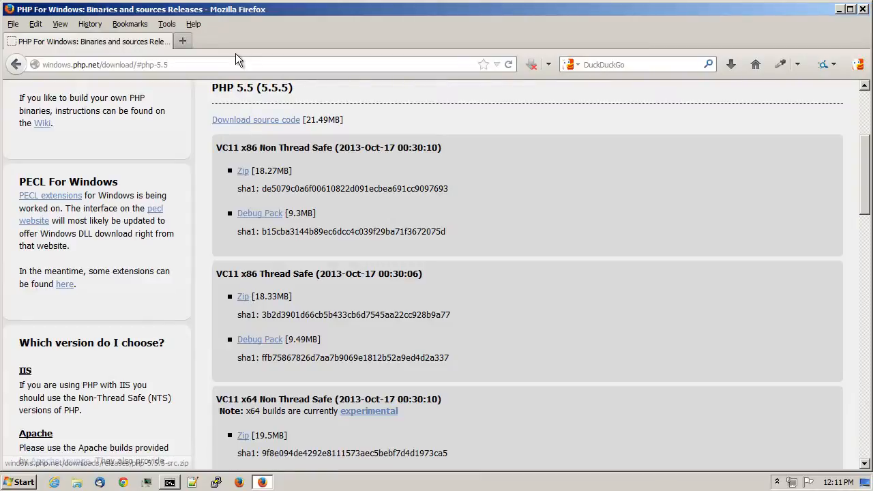
pyautogui.moveTo(220, 286)
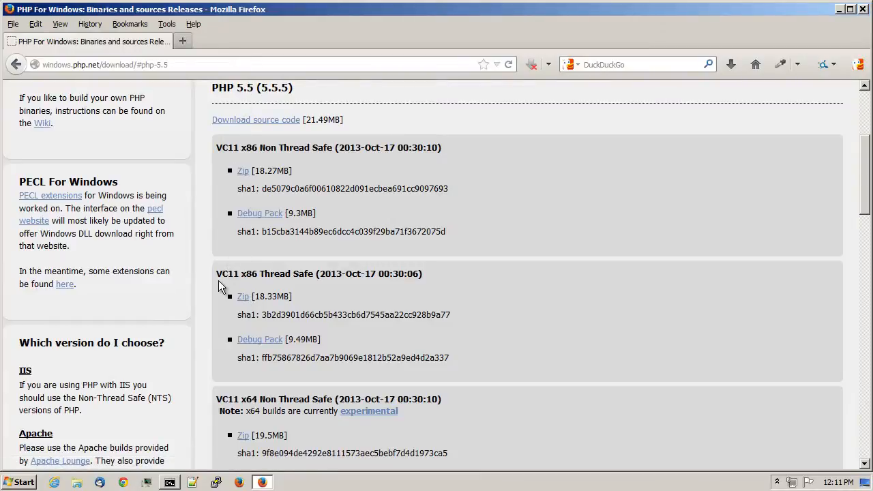
pyautogui.moveTo(280, 275)
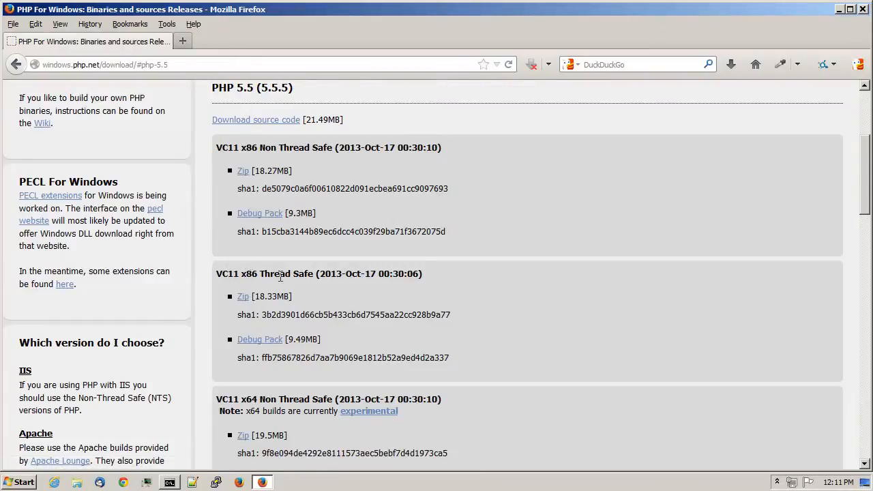
pyautogui.moveTo(242, 296)
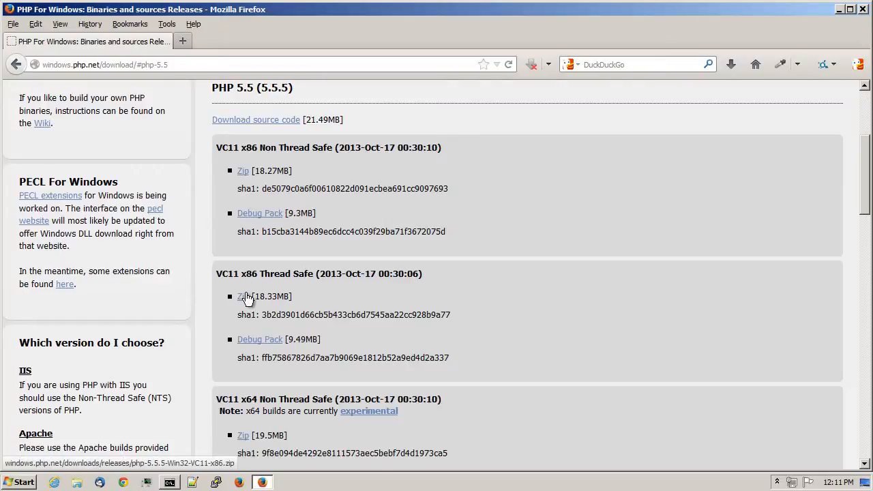
pyautogui.rightClick(243, 296)
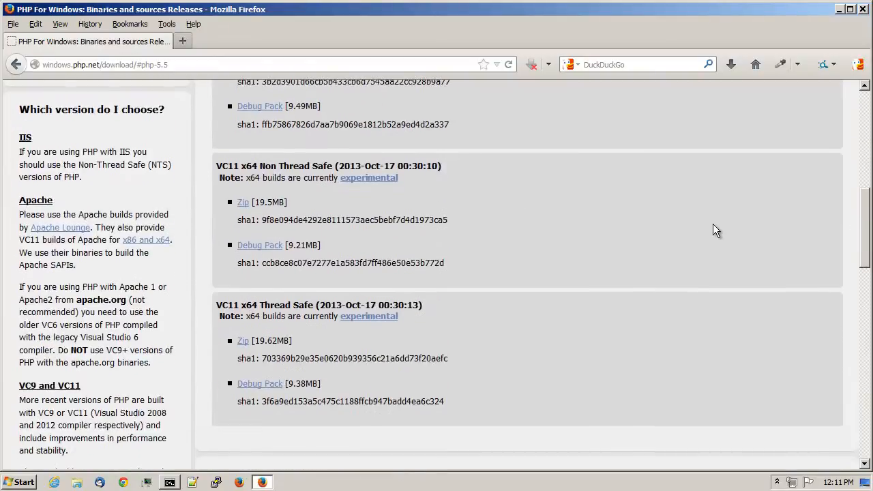
pyautogui.moveTo(369, 177)
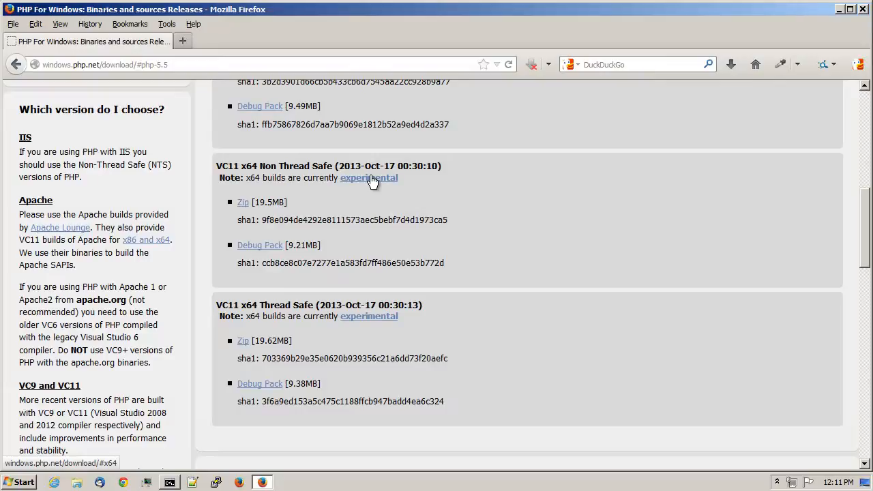
pyautogui.moveTo(397, 276)
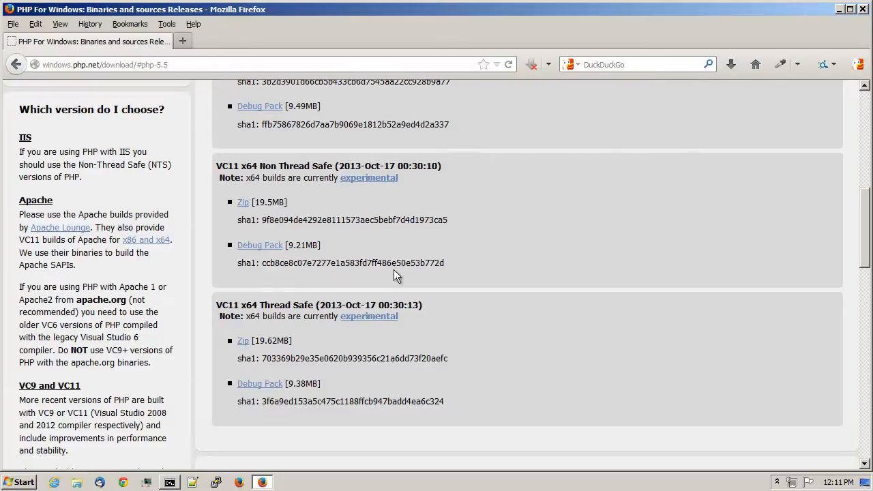
pyautogui.scroll(3)
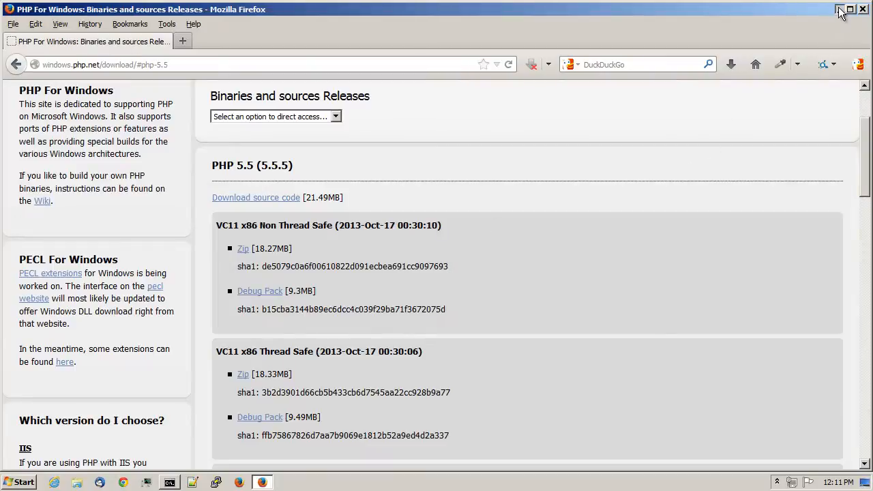
pyautogui.click(840, 9)
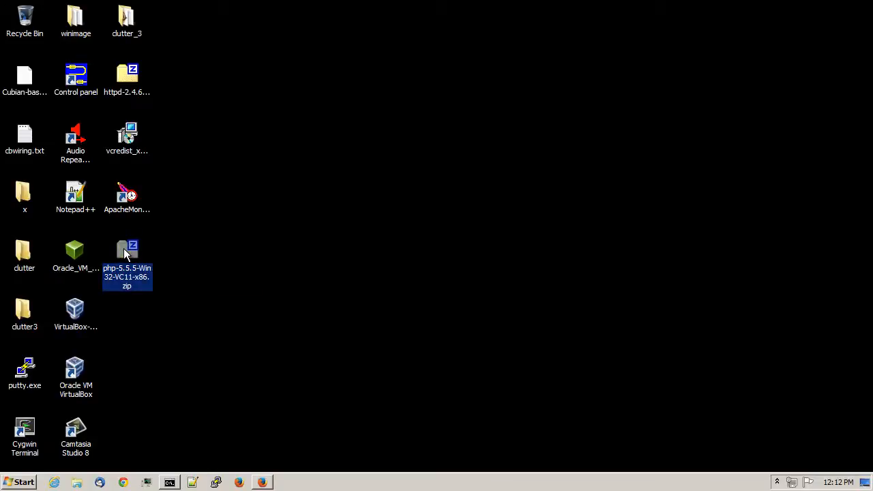
# Copy every file from the php-5.5.5 zip into C:\php using 7-Zip, then close the archive.
pyautogui.doubleClick(126, 256)
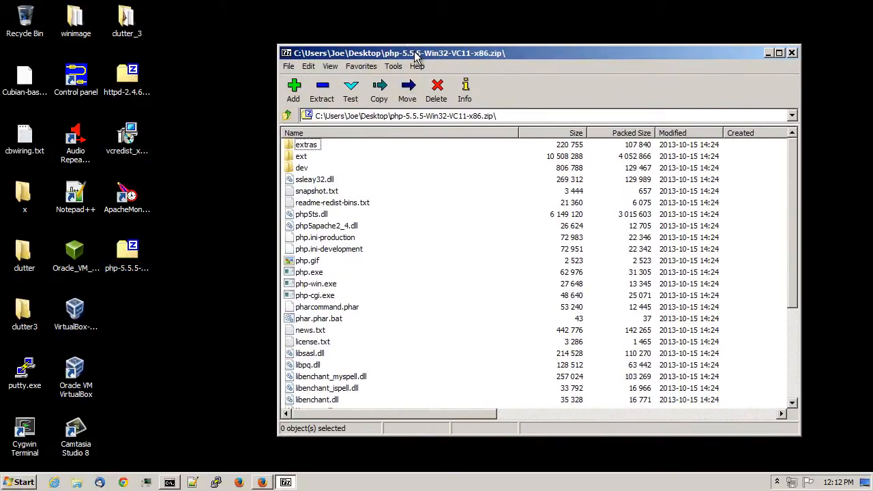
pyautogui.moveTo(324, 268)
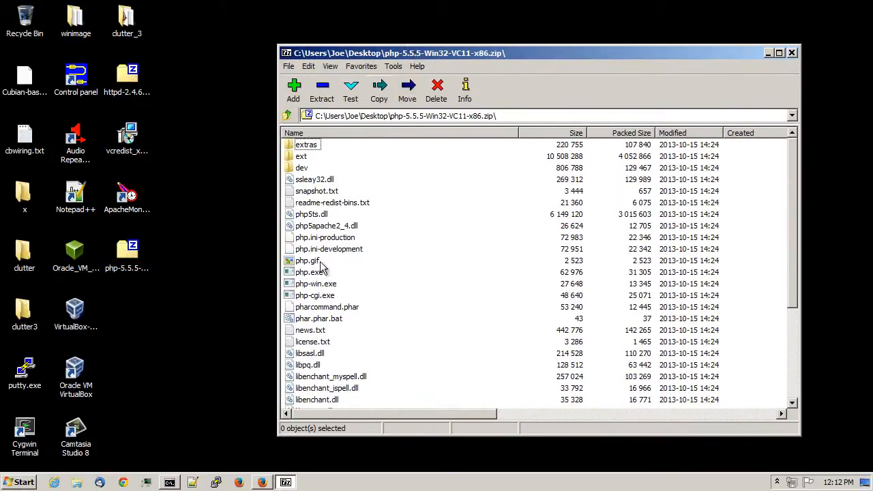
pyautogui.click(325, 225)
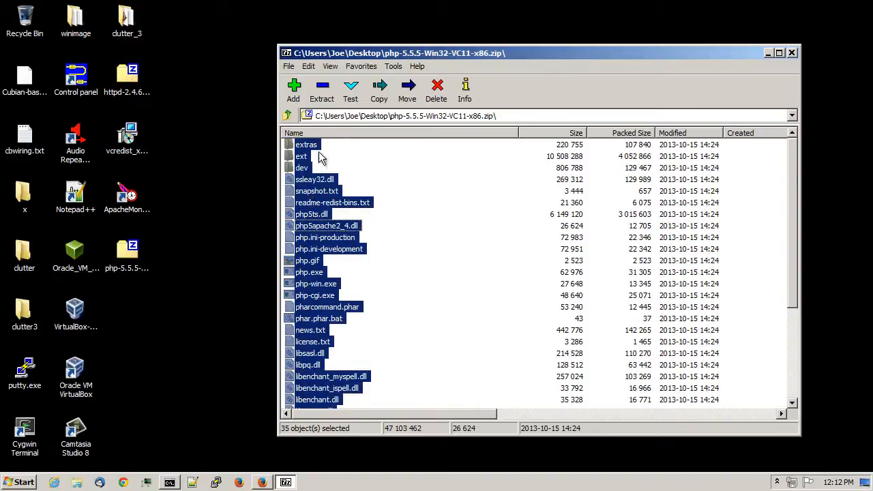
pyautogui.click(378, 92)
pyautogui.write('C:\\php')
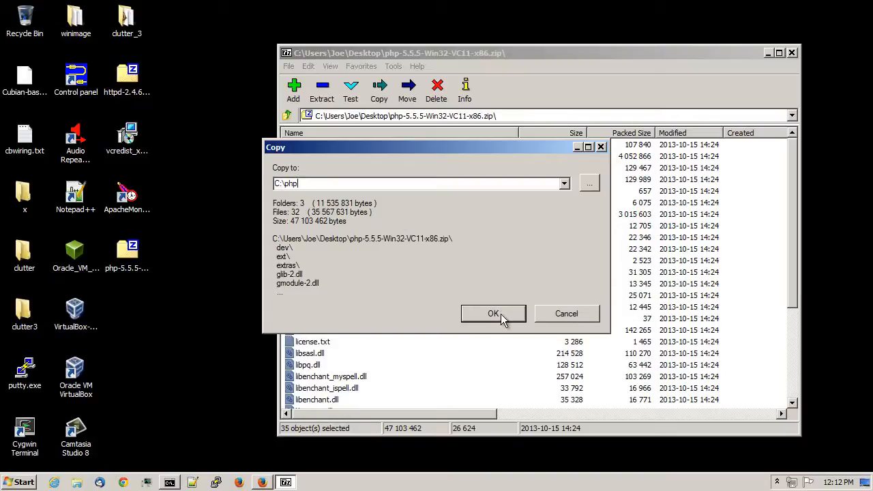
pyautogui.click(493, 314)
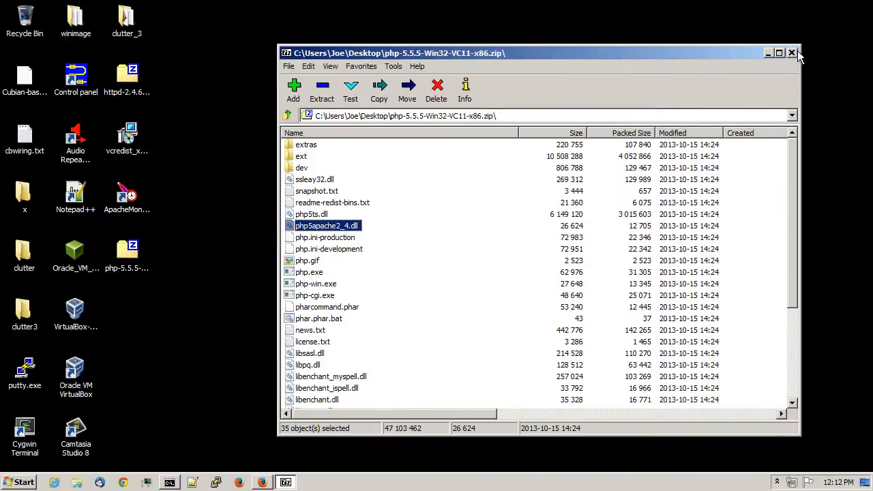
pyautogui.click(792, 52)
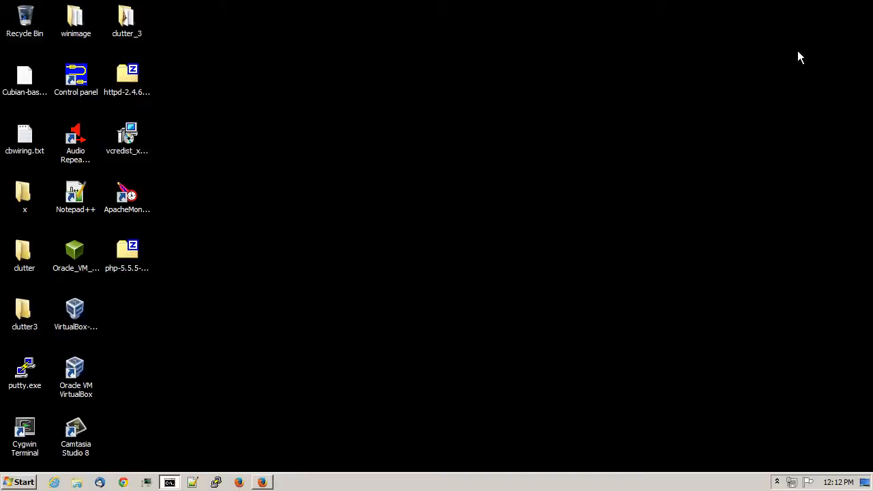
# Open the C:\php folder in Explorer through Start menu search.
pyautogui.click(19, 482)
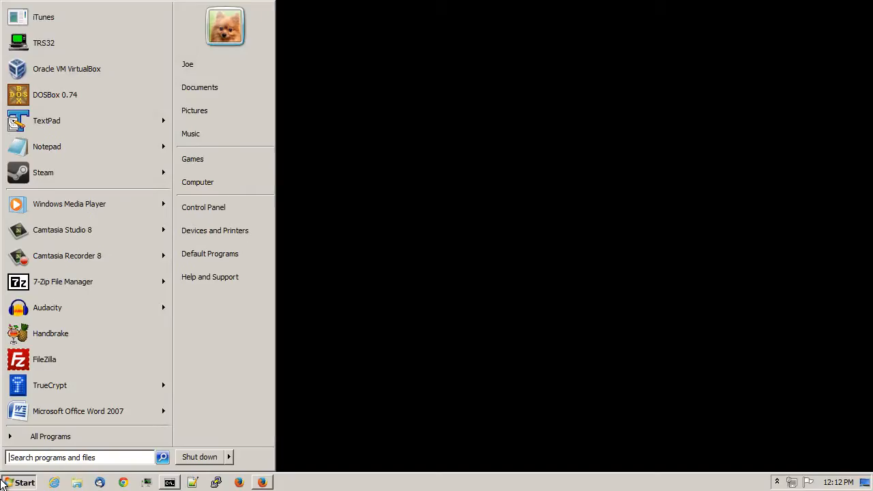
pyautogui.write('c:\\php')
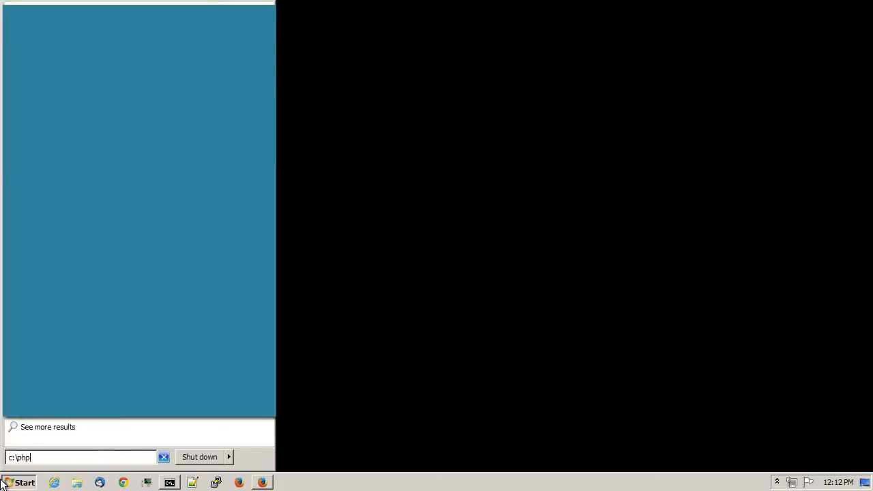
pyautogui.press('Return')
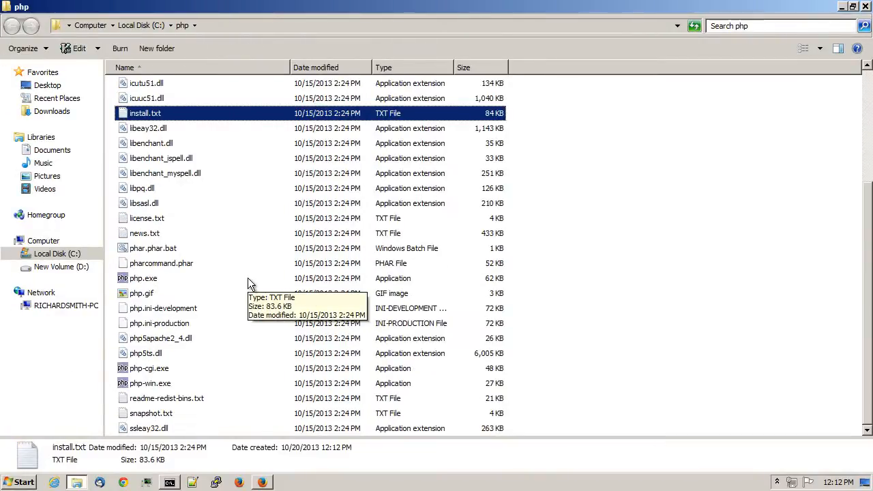
pyautogui.moveTo(159, 323)
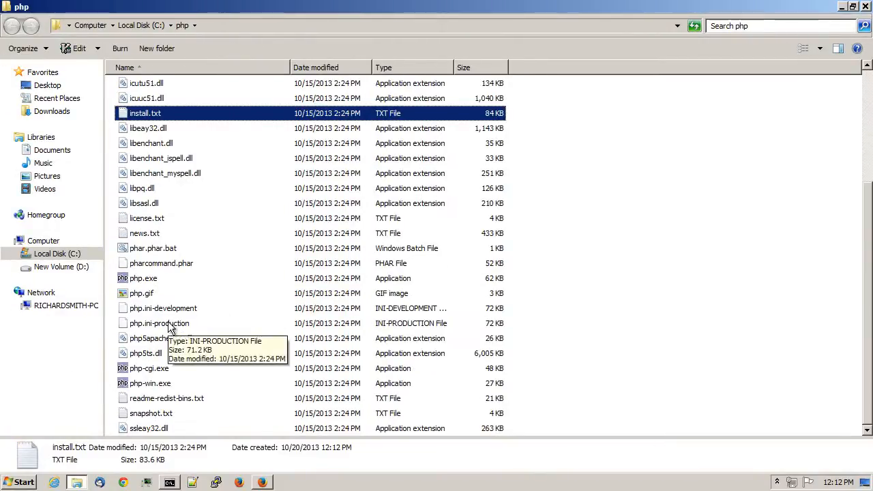
# Duplicate php.ini-development and rename the copy to php.ini, accepting the extension change.
pyautogui.rightClick(163, 308)
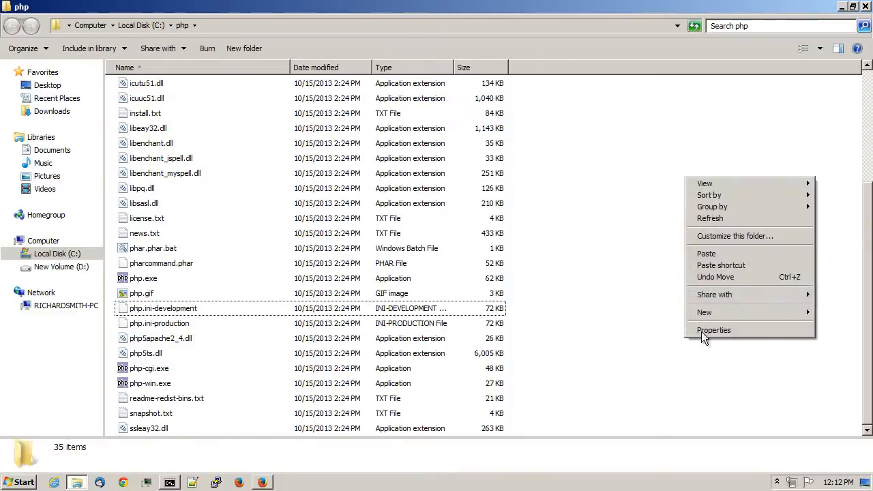
pyautogui.click(706, 253)
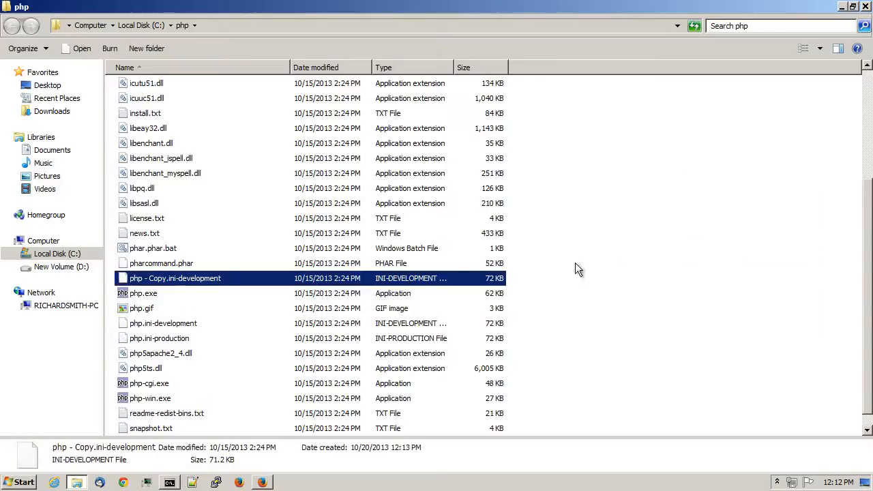
pyautogui.rightClick(175, 277)
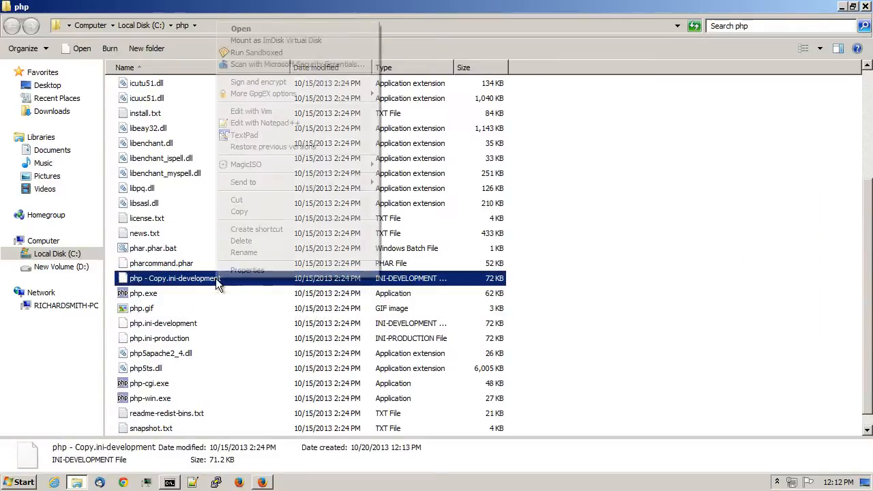
pyautogui.click(244, 252)
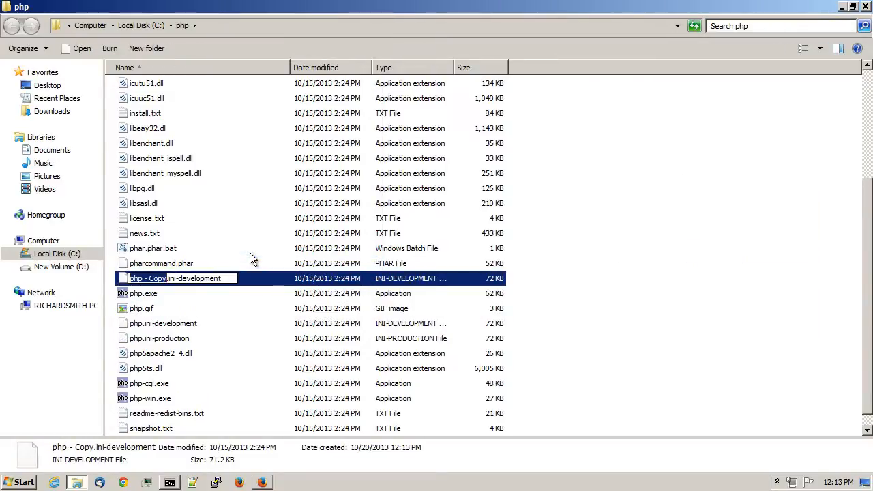
pyautogui.write('php')
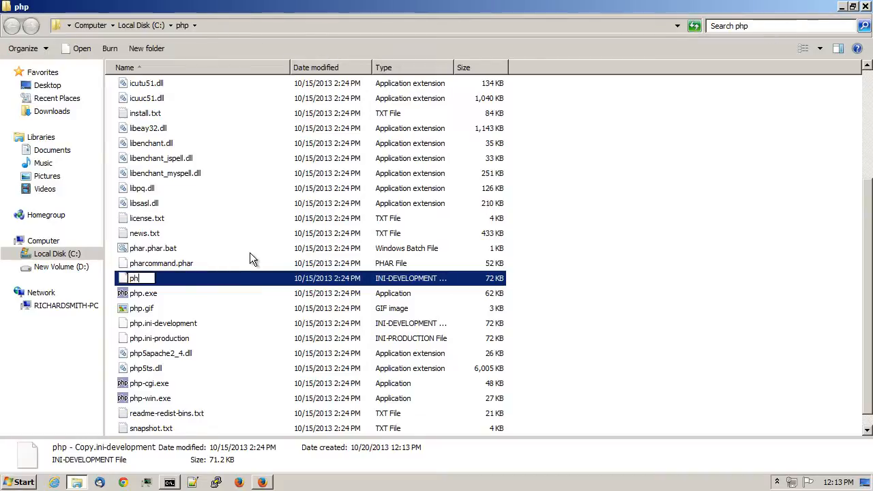
pyautogui.press('Return')
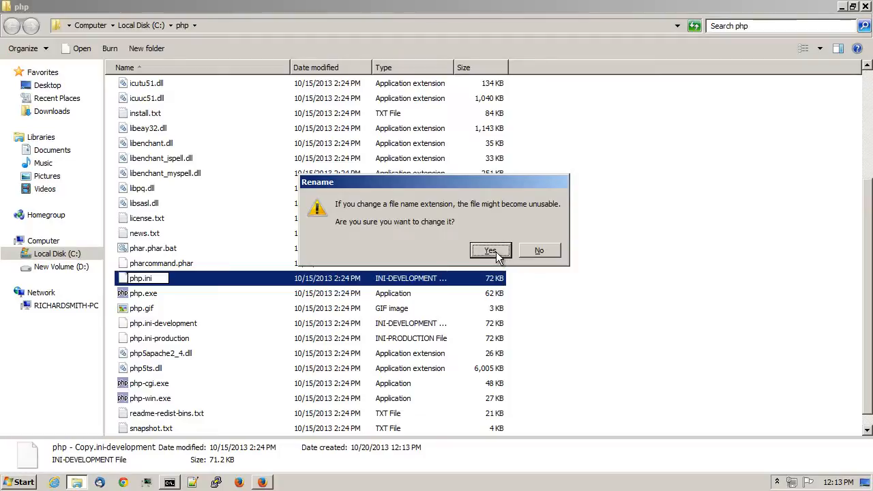
pyautogui.click(490, 251)
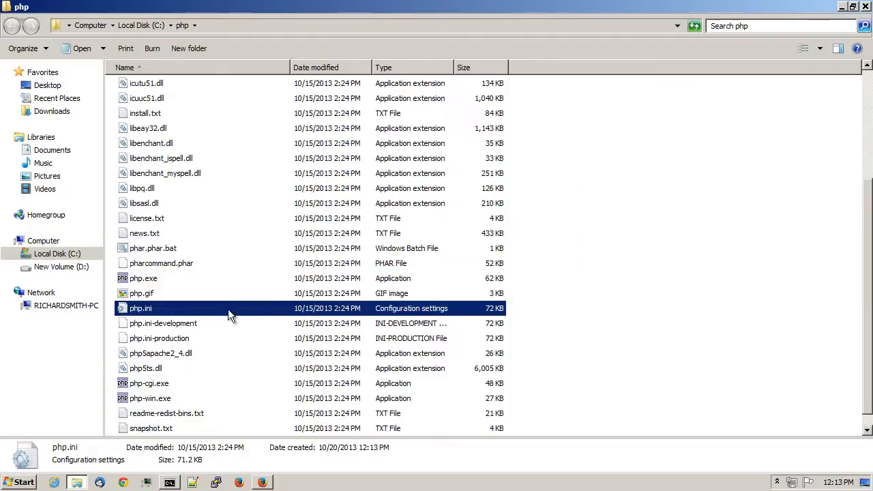
pyautogui.moveTo(188, 315)
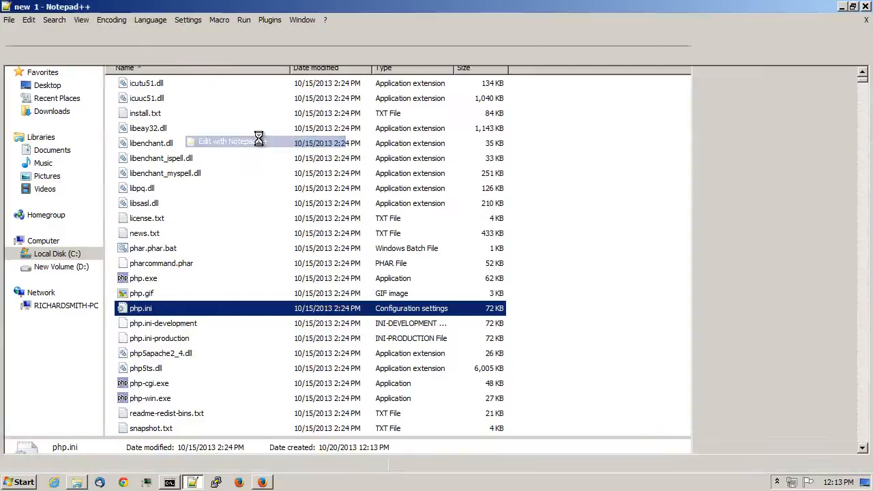
# Search php.ini for '_dir' and place the cursor at the start of the extension_dir = "ext" line 731.
pyautogui.click(54, 19)
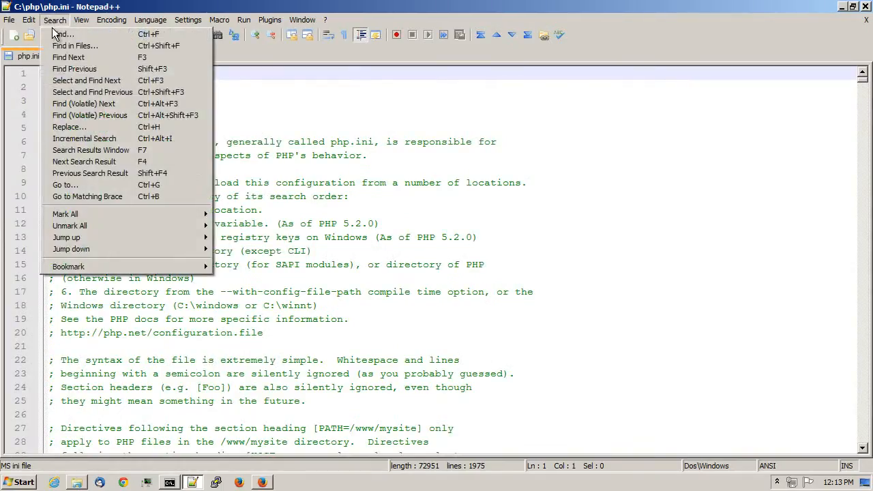
pyautogui.click(63, 33)
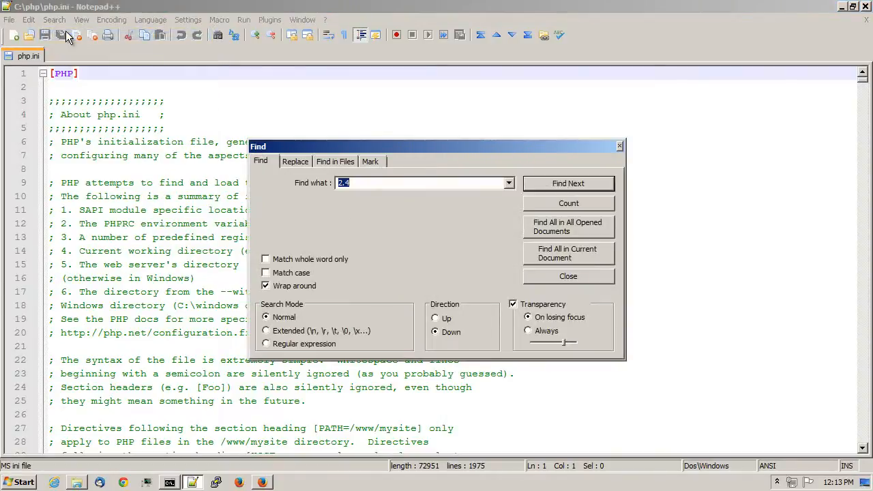
pyautogui.write('_dir')
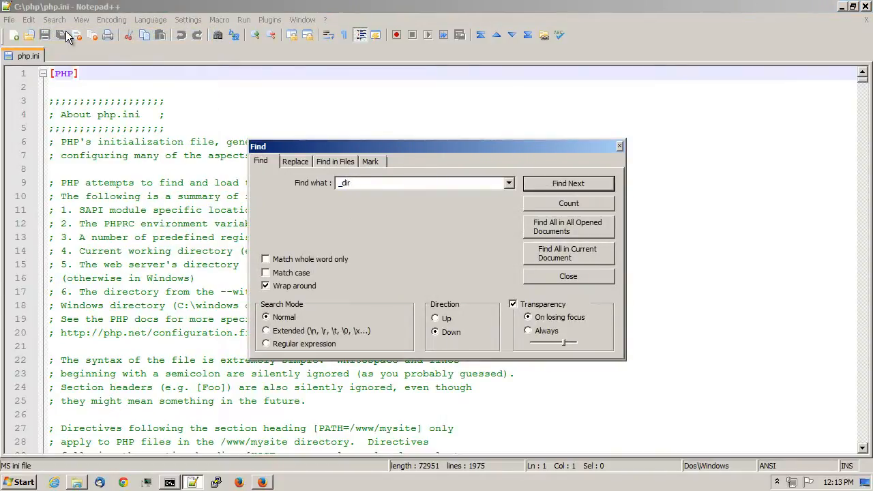
pyautogui.click(568, 183)
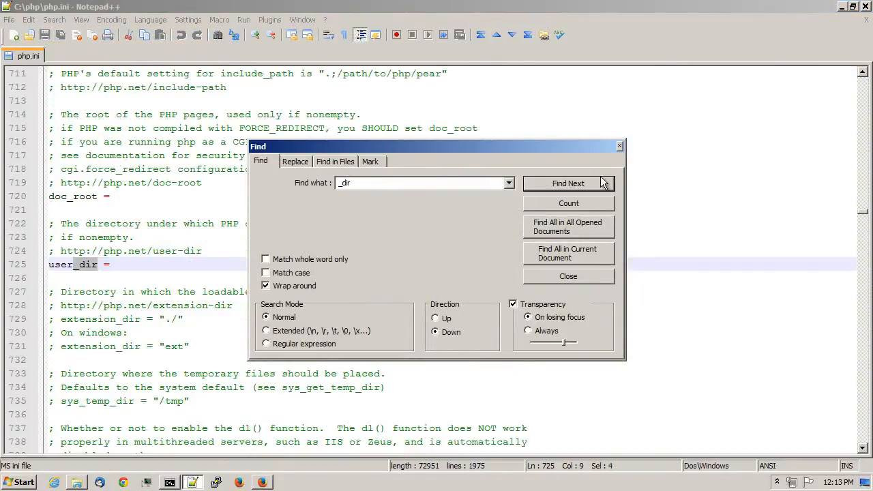
pyautogui.click(568, 276)
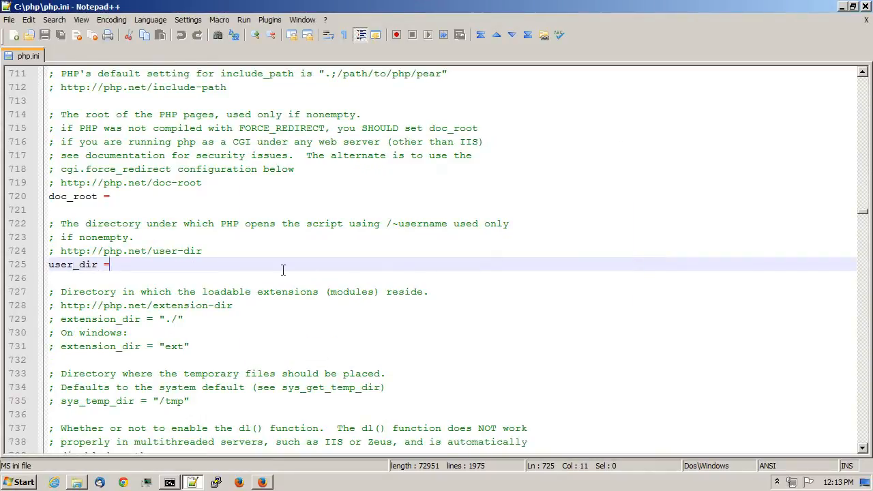
pyautogui.scroll(-3)
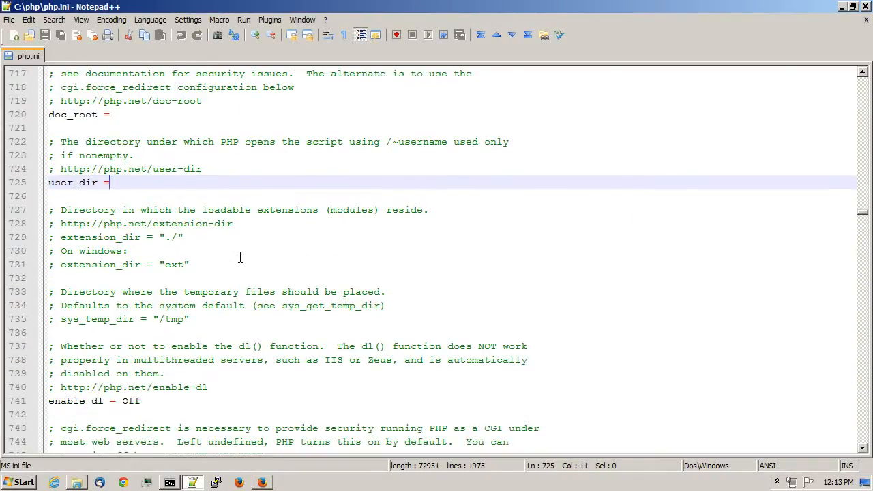
pyautogui.click(137, 264)
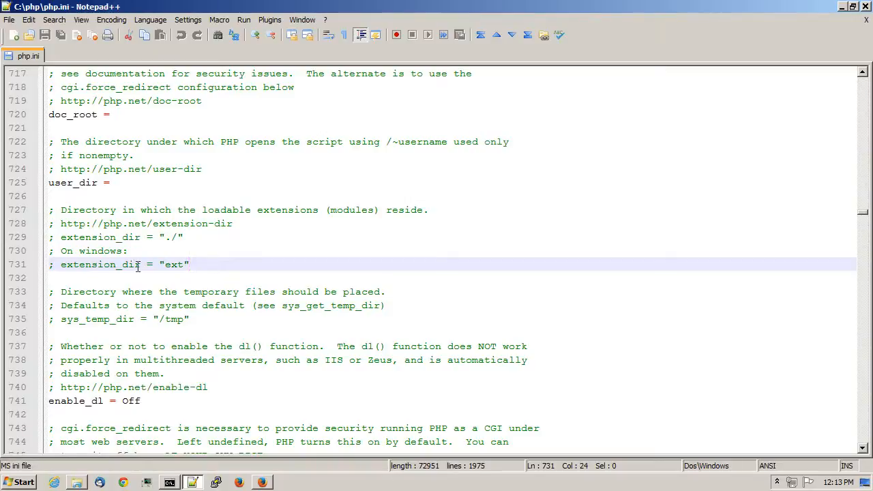
pyautogui.moveTo(60, 264); pyautogui.dragTo(188, 264)
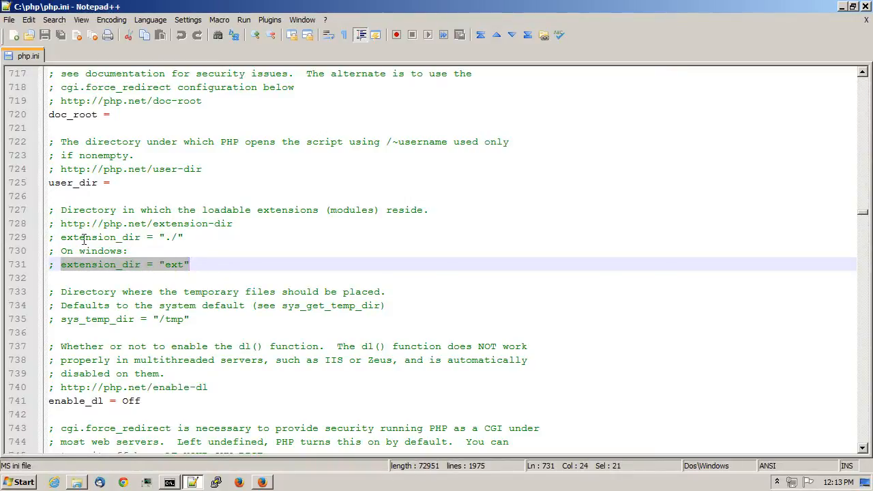
pyautogui.click(103, 237)
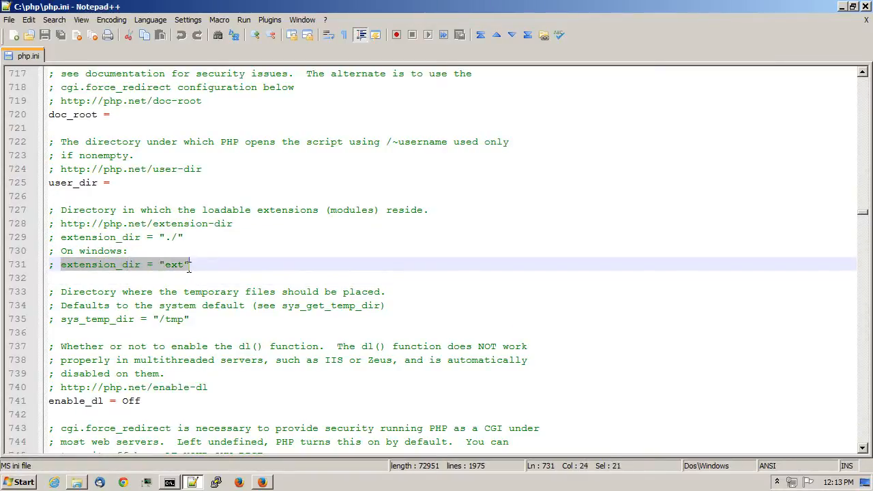
pyautogui.click(191, 265)
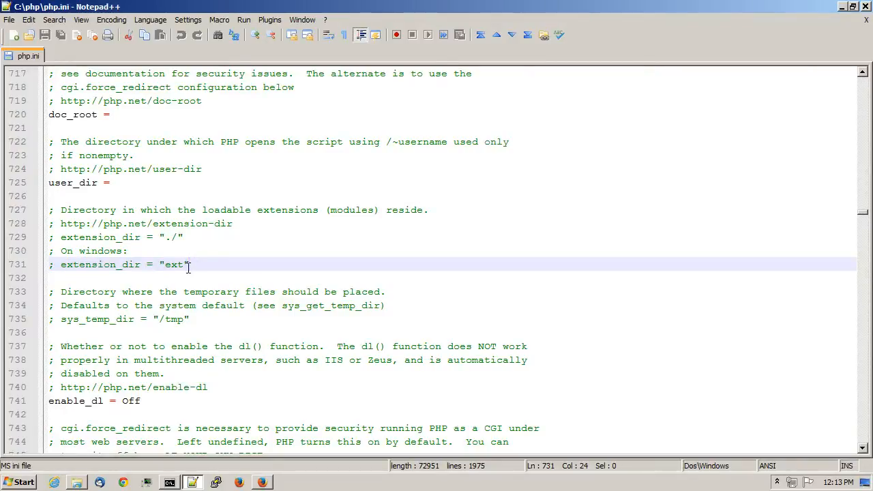
pyautogui.click(49, 265)
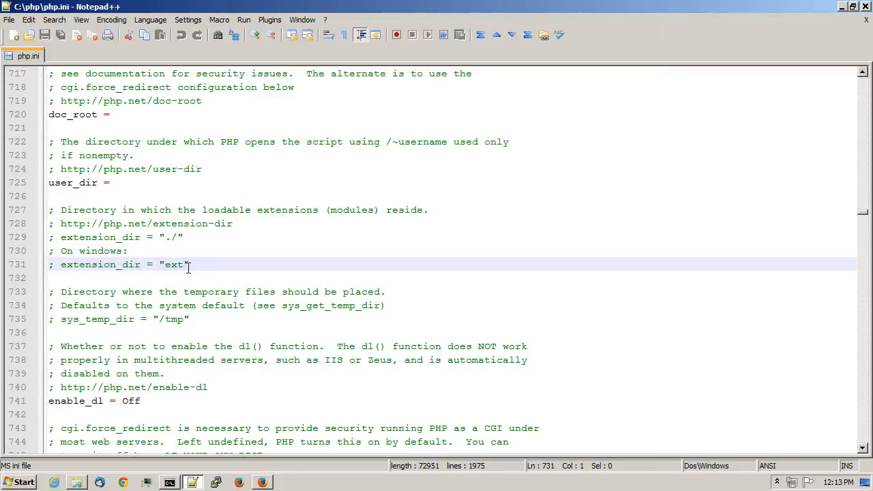
# Delete the semicolon before extension_dir = "ext" on line 731 and save php.ini.
pyautogui.press('Delete')
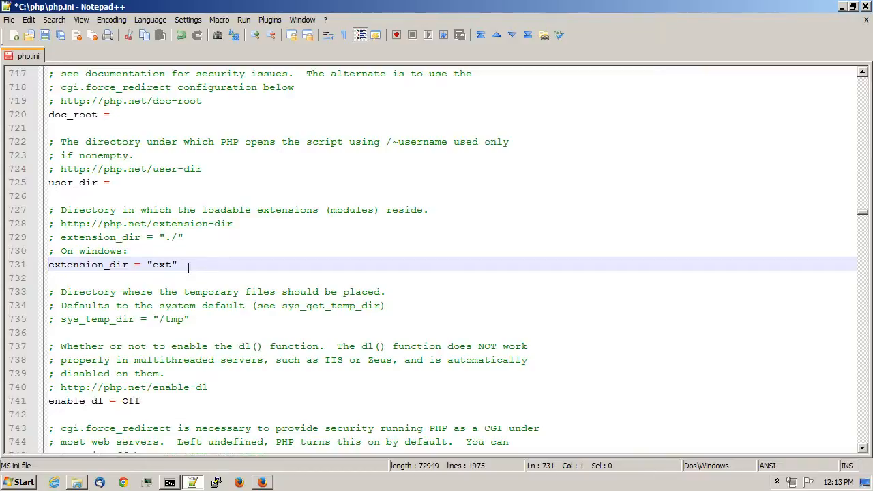
pyautogui.moveTo(45, 36)
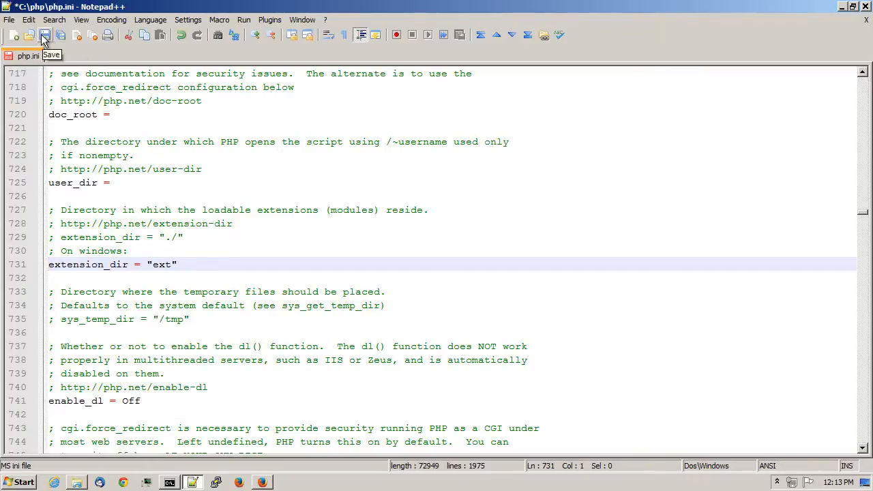
pyautogui.click(45, 35)
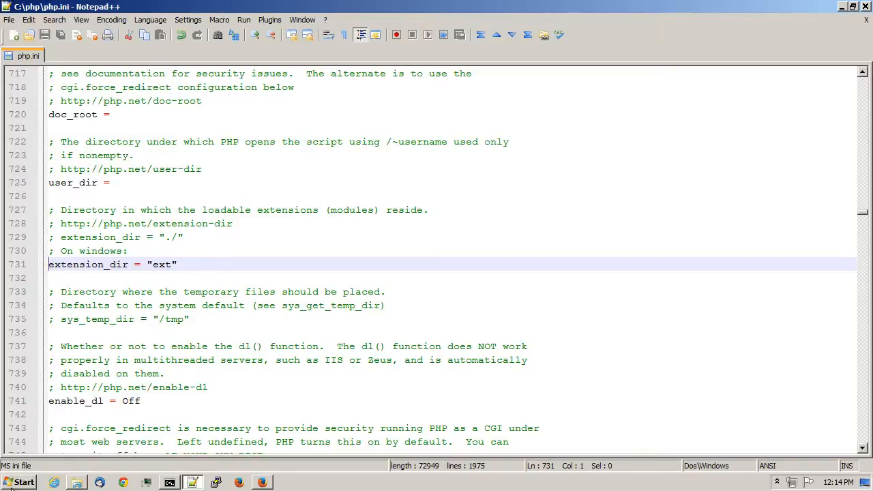
# Open the System properties window from the Start menu's Computer item.
pyautogui.click(19, 482)
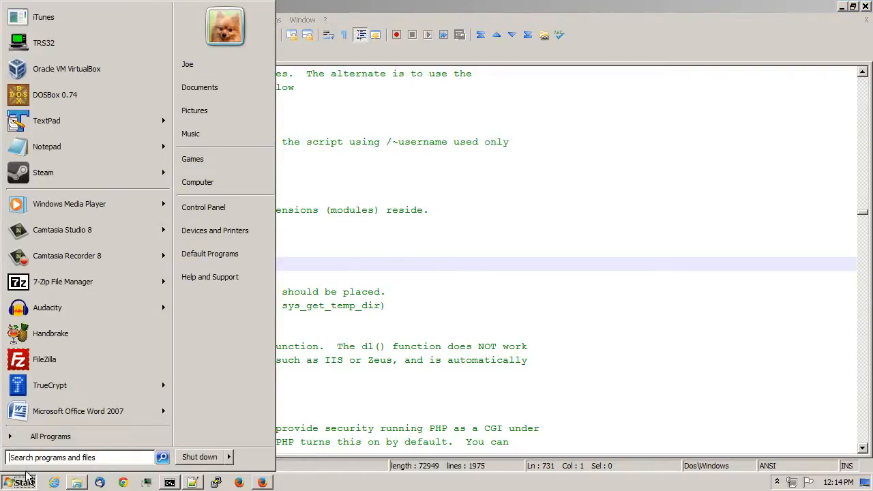
pyautogui.moveTo(197, 182)
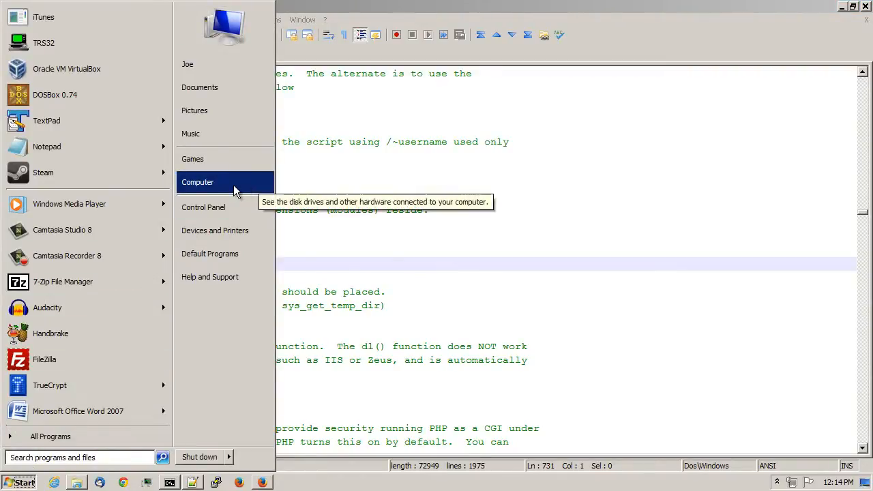
pyautogui.rightClick(197, 183)
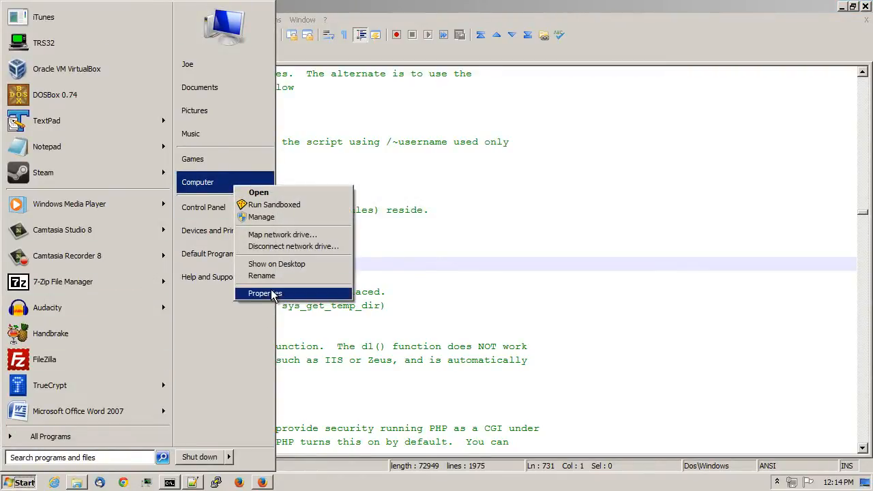
pyautogui.click(265, 293)
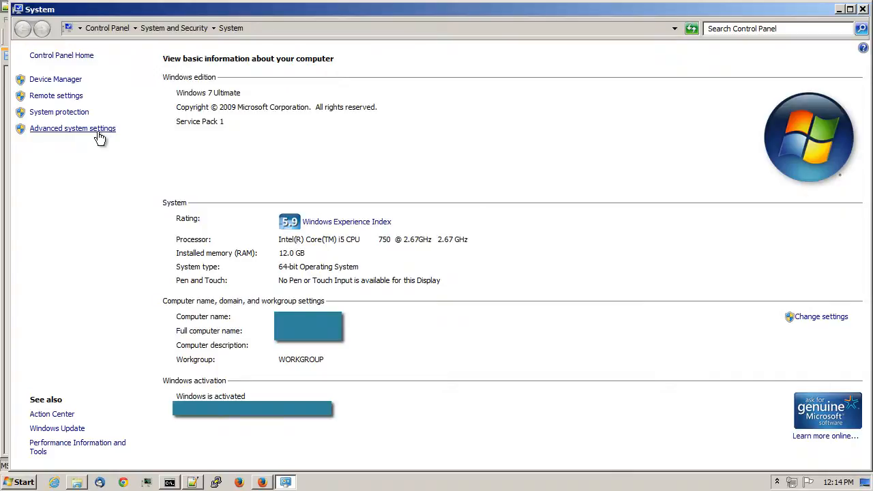
# Append ;C:\php to the system Path variable and confirm all three dialogs with OK.
pyautogui.click(73, 129)
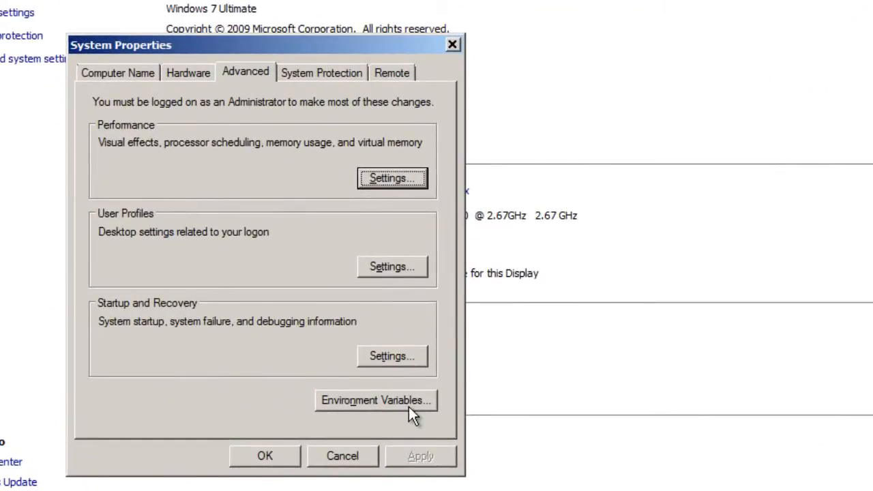
pyautogui.click(374, 399)
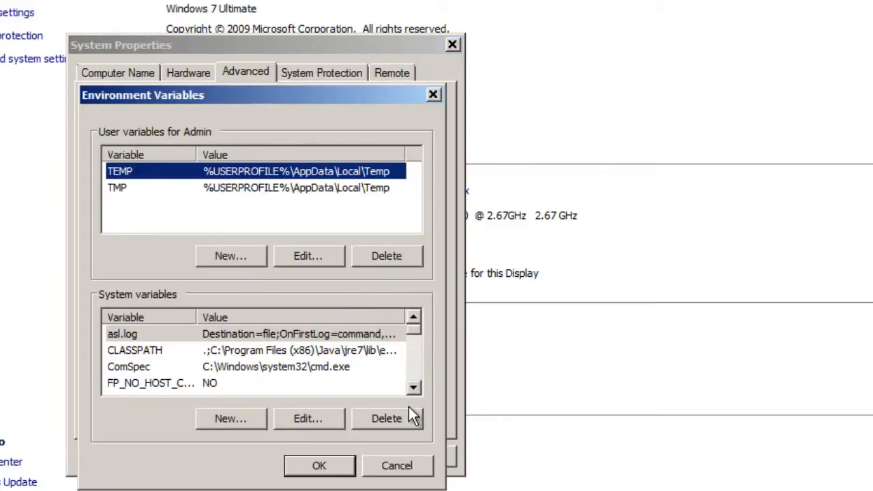
pyautogui.moveTo(414, 389)
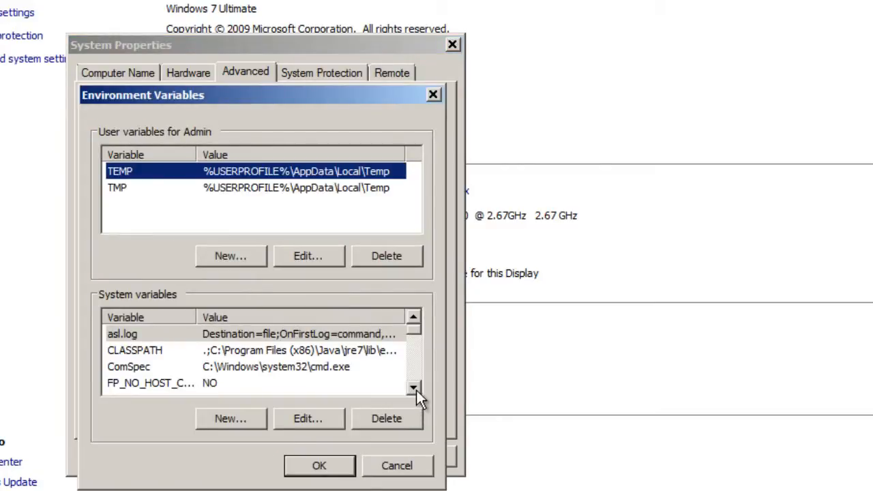
pyautogui.scroll(-3)
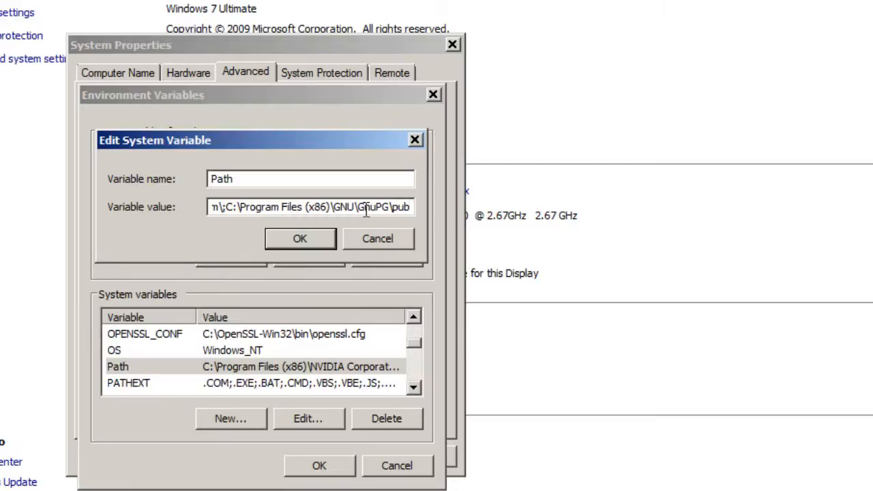
pyautogui.write(';C:\\php')
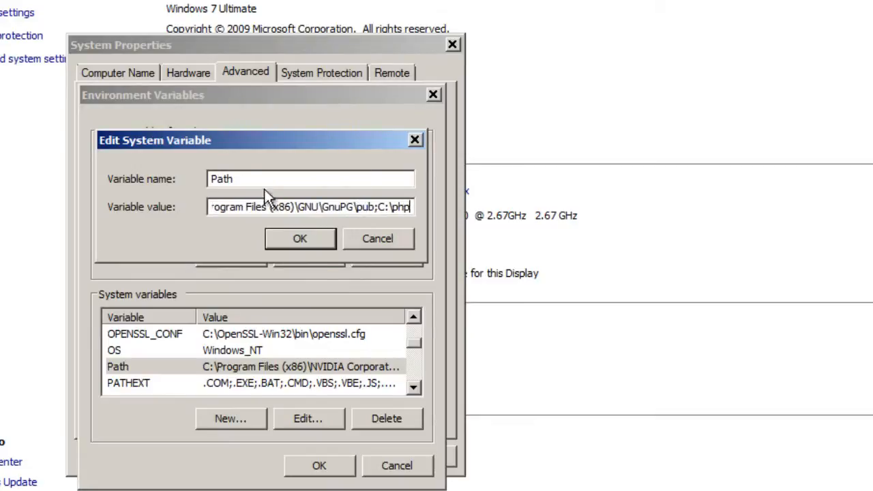
pyautogui.click(299, 238)
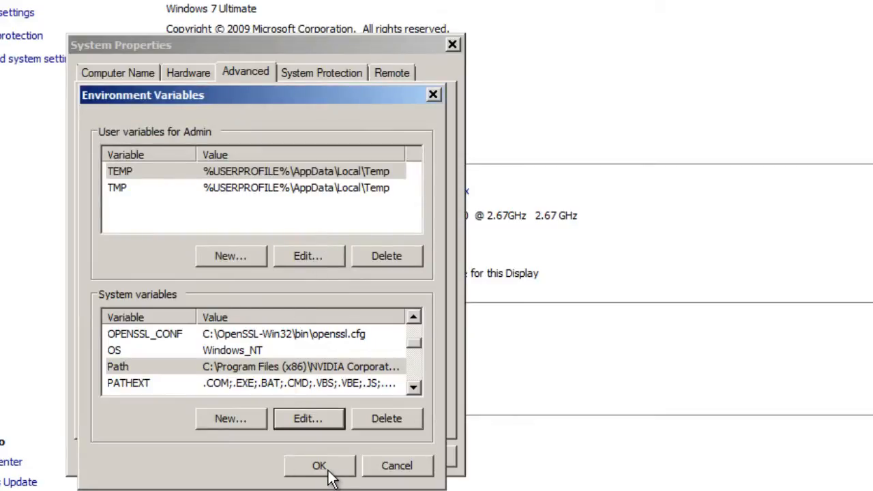
pyautogui.click(319, 465)
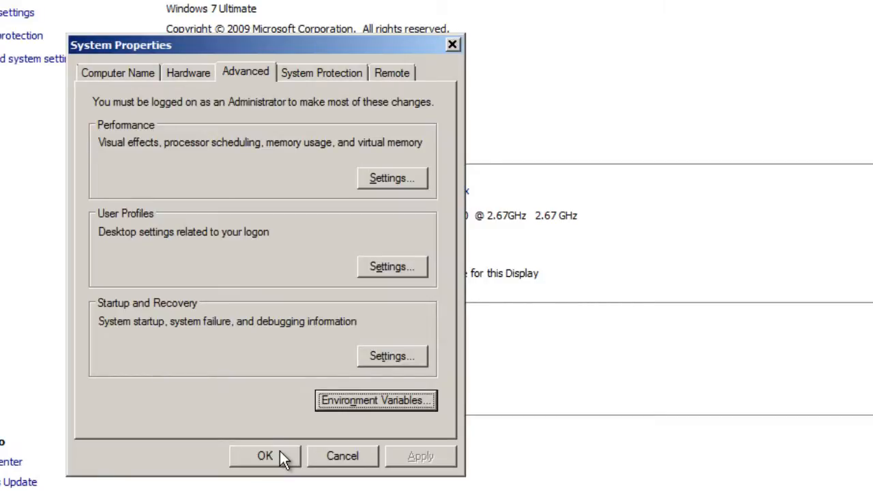
pyautogui.click(264, 455)
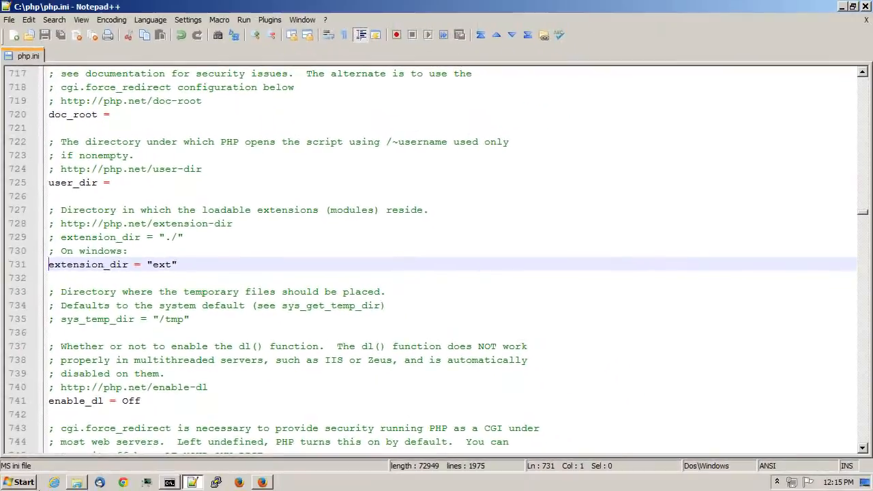
# Run php -v in Command Prompt to check the installed PHP version.
pyautogui.click(23, 482)
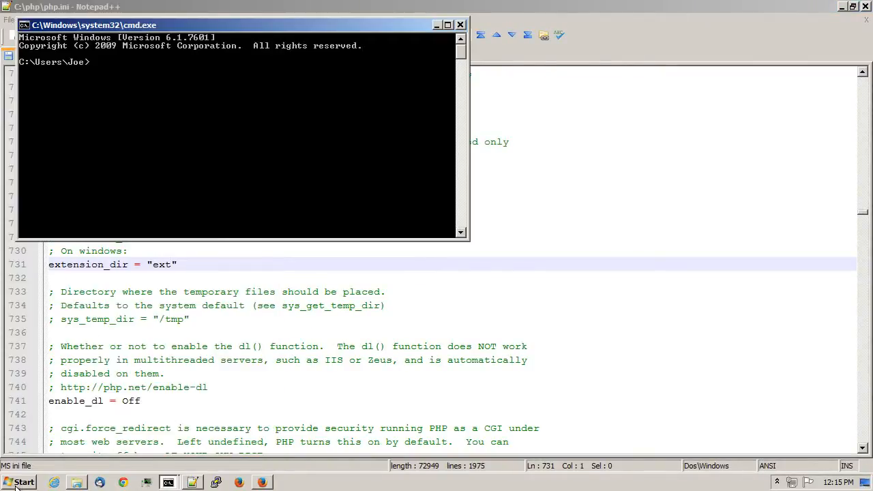
pyautogui.write('php')
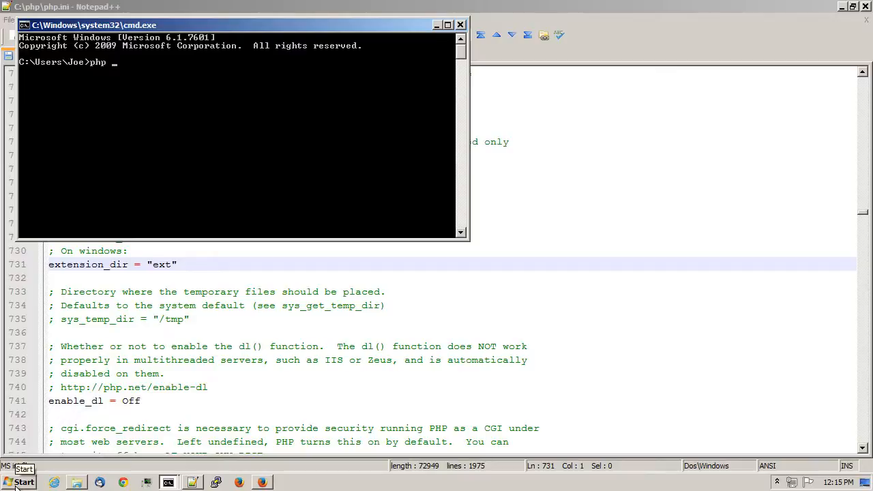
pyautogui.write('-v')
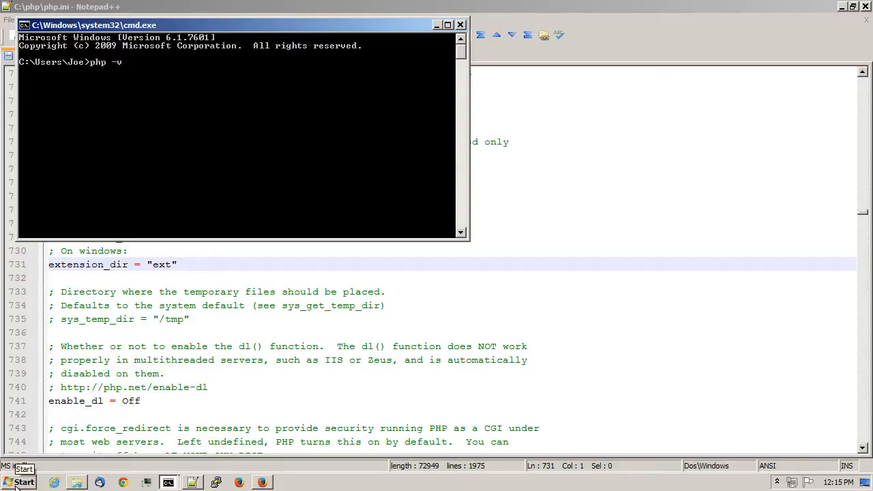
pyautogui.press('Return')
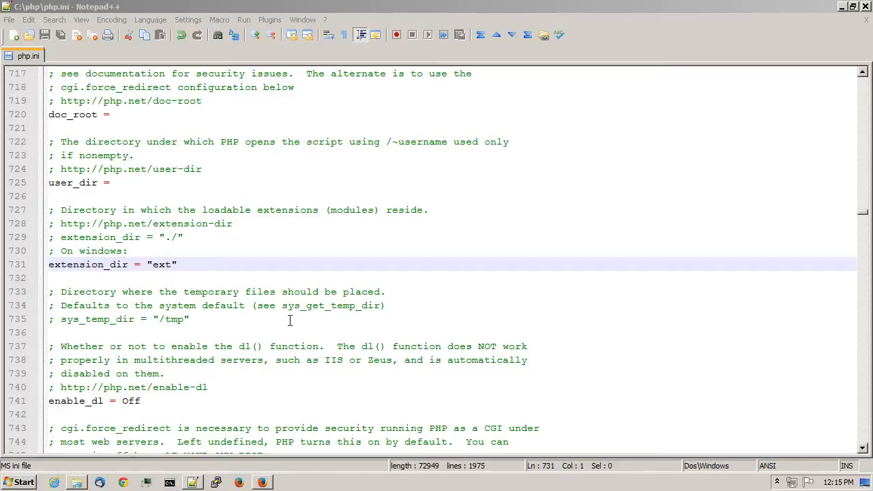
pyautogui.moveTo(217, 320)
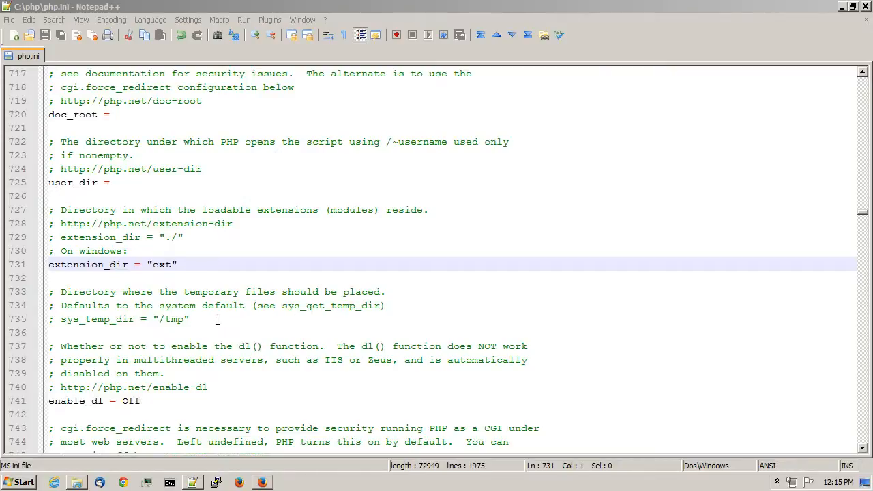
# Return to the C:\php Explorer window and bring up the context menu for install.txt.
pyautogui.click(77, 482)
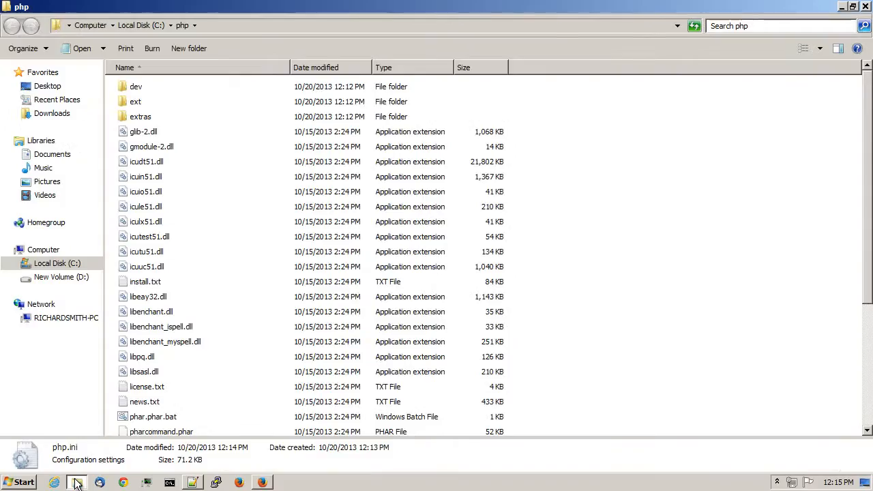
pyautogui.click(145, 177)
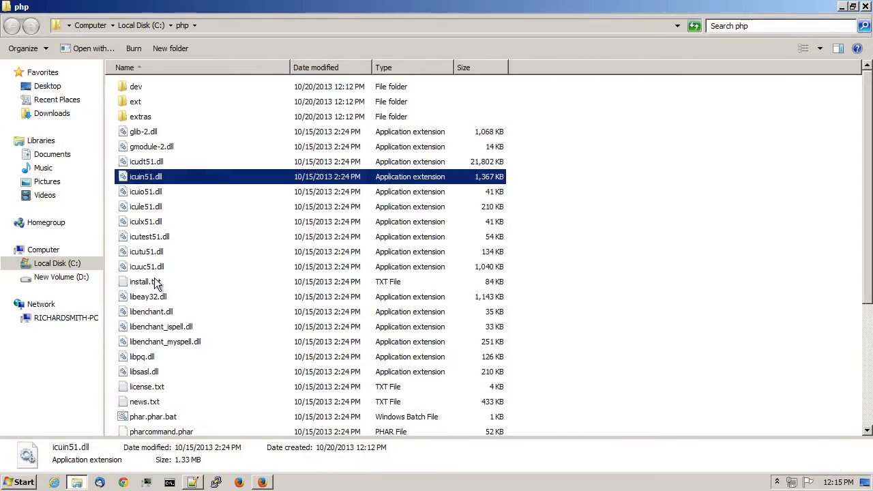
pyautogui.rightClick(141, 281)
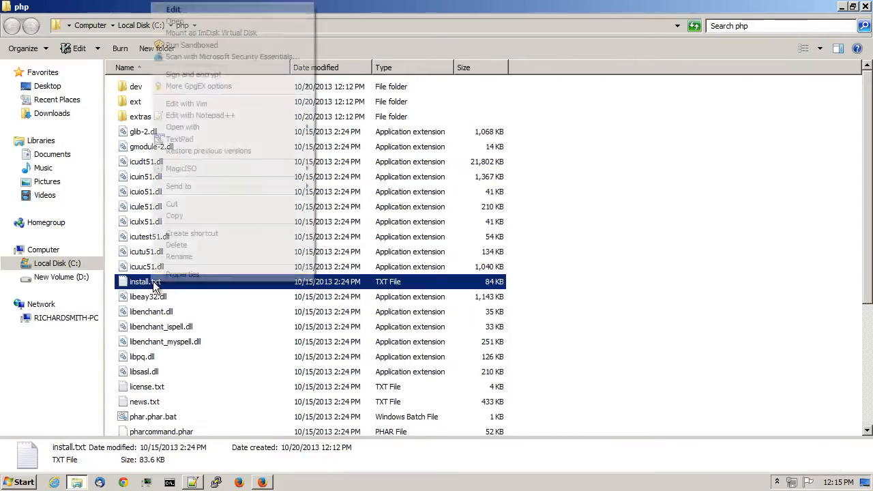
# Open install.txt in Notepad++ and find 'apache module'.
pyautogui.click(200, 115)
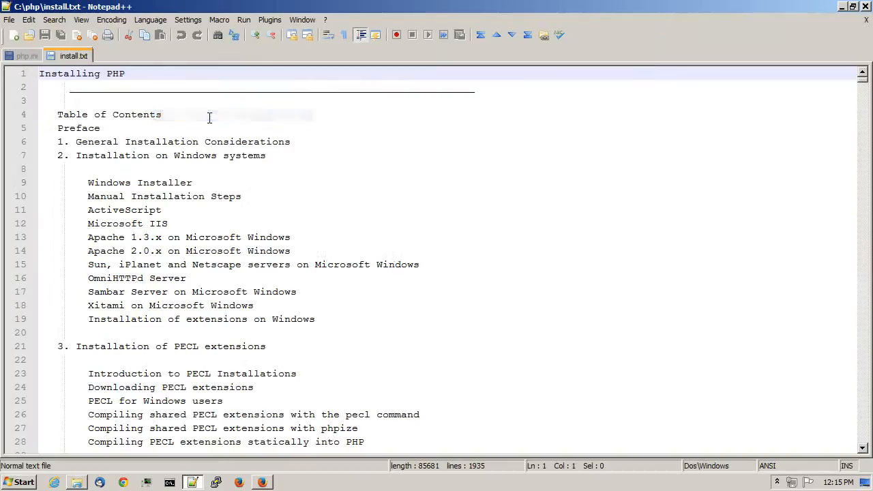
pyautogui.click(53, 20)
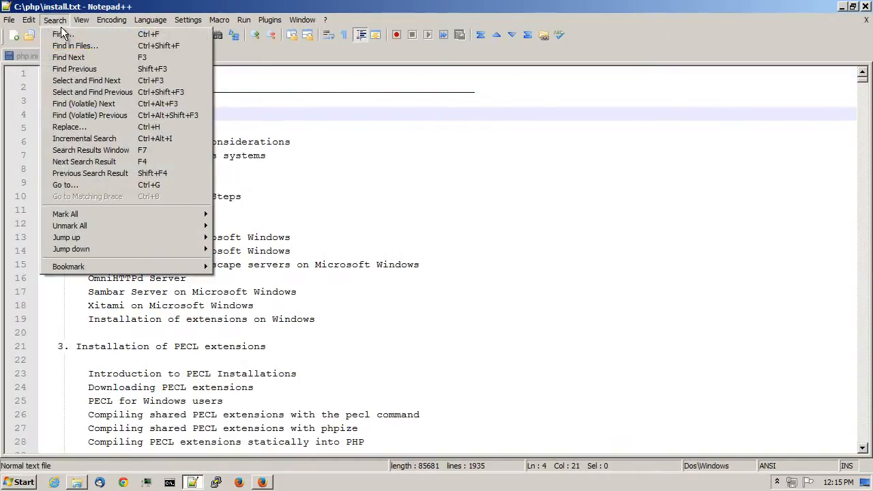
pyautogui.click(60, 34)
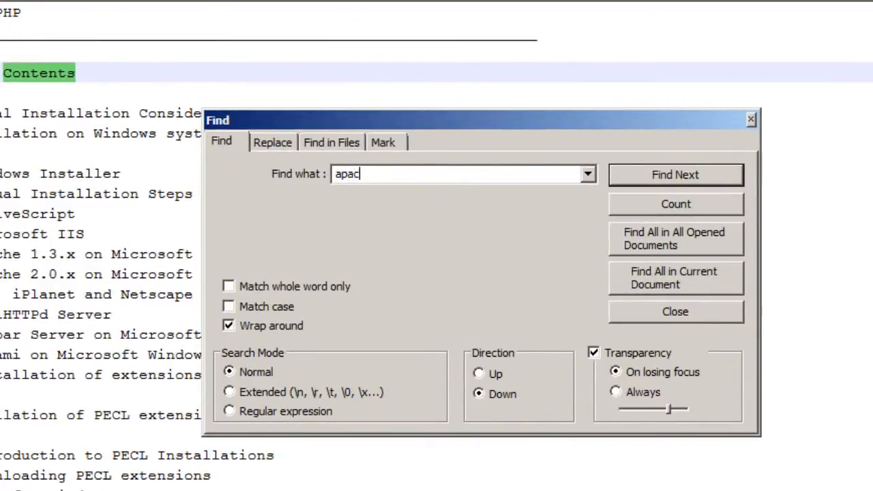
pyautogui.write('apache module')
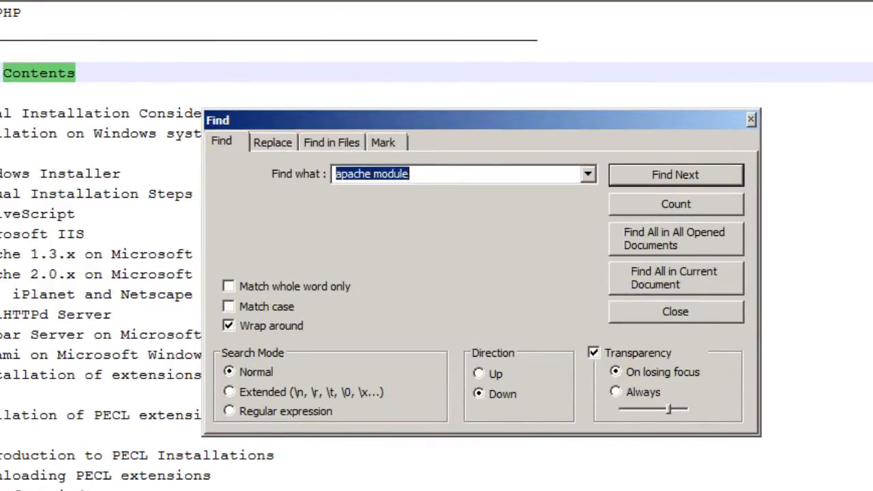
pyautogui.click(674, 174)
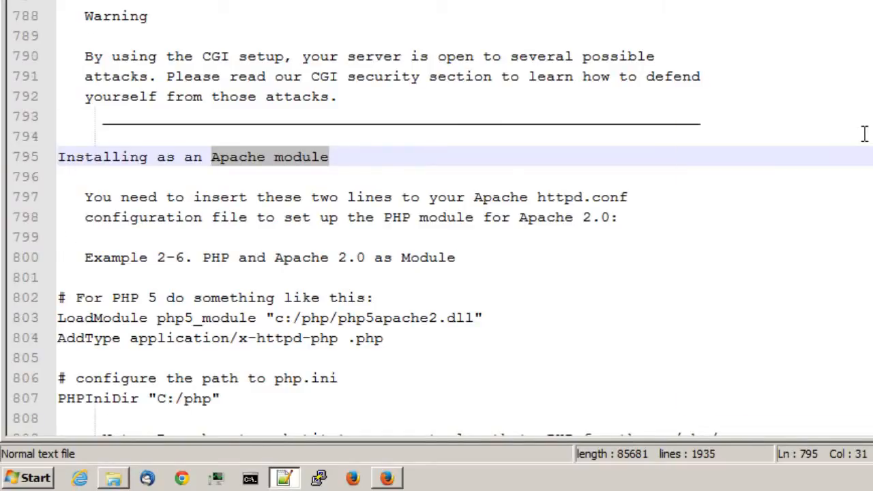
# Select and copy the LoadModule, AddType and PHPIniDir example lines (802–807).
pyautogui.scroll(-3)
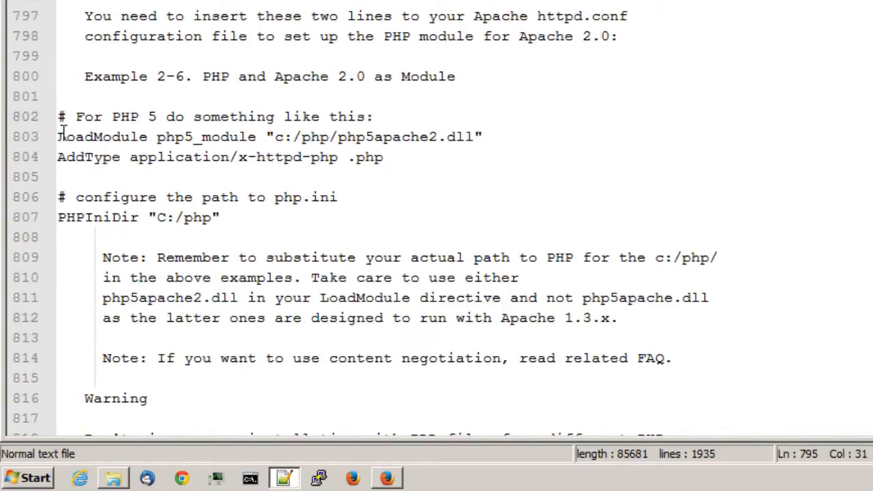
pyautogui.moveTo(201, 136)
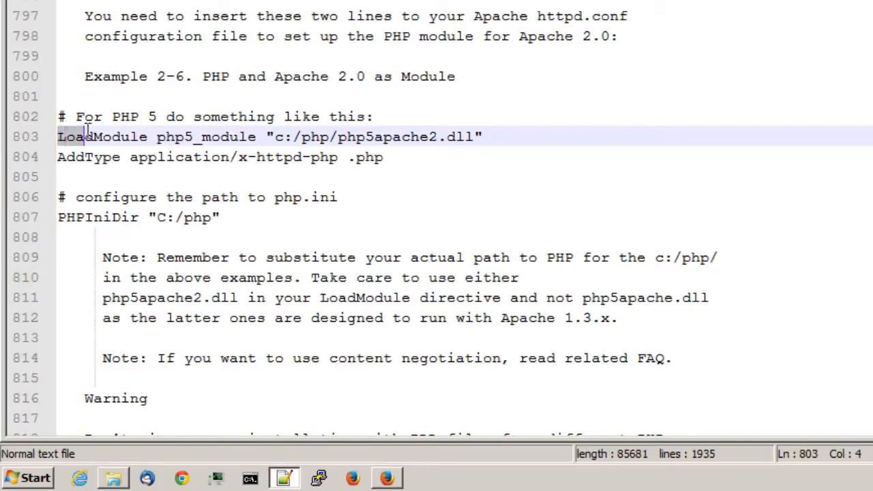
pyautogui.click(151, 116)
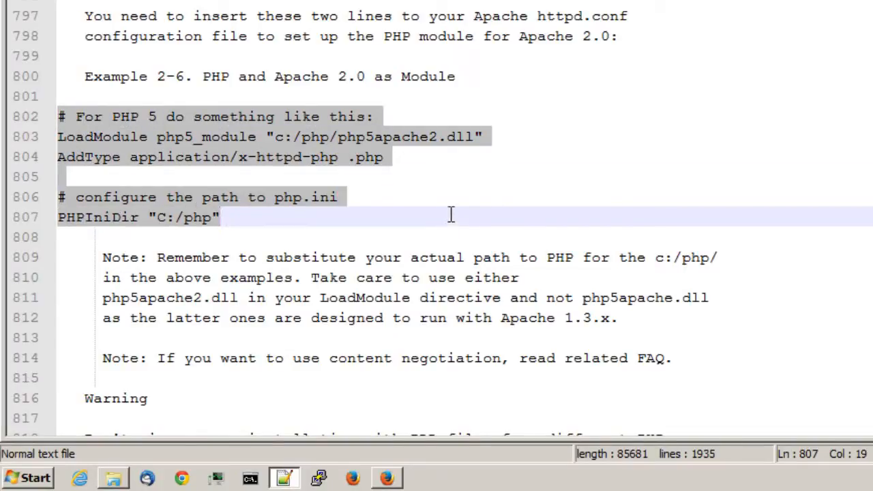
pyautogui.moveTo(462, 190)
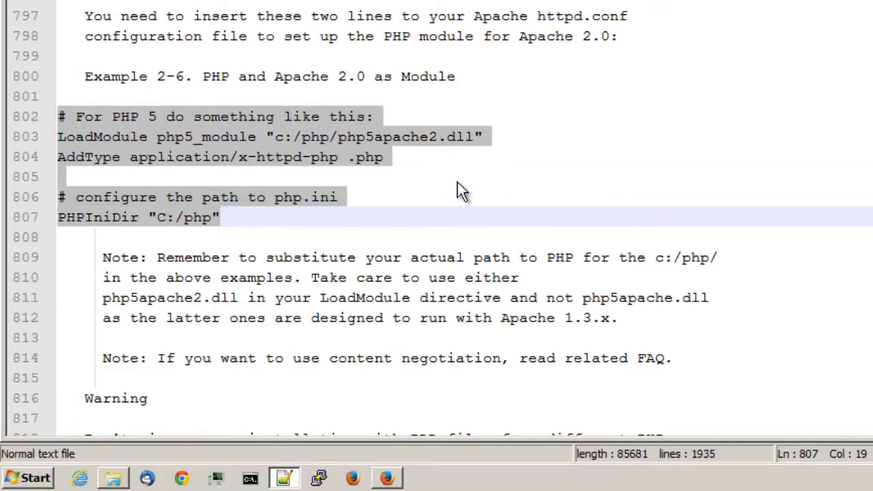
pyautogui.moveTo(392, 140)
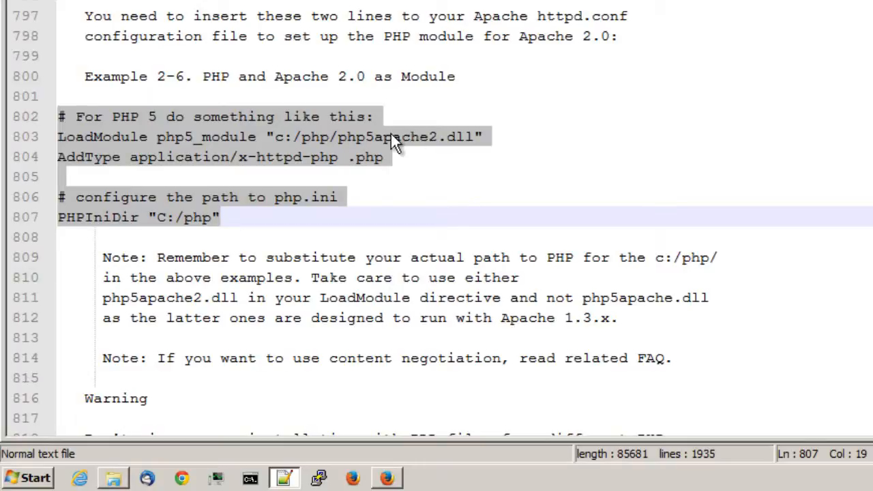
pyautogui.rightClick(396, 143)
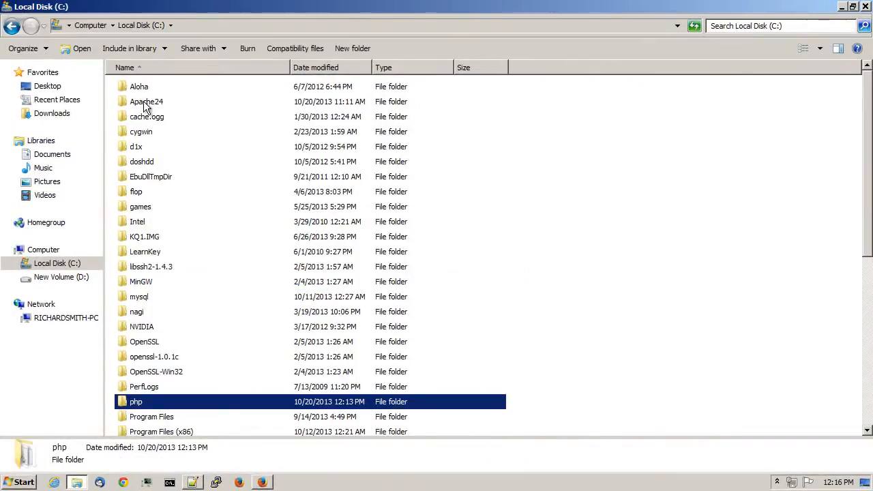
pyautogui.moveTo(145, 101)
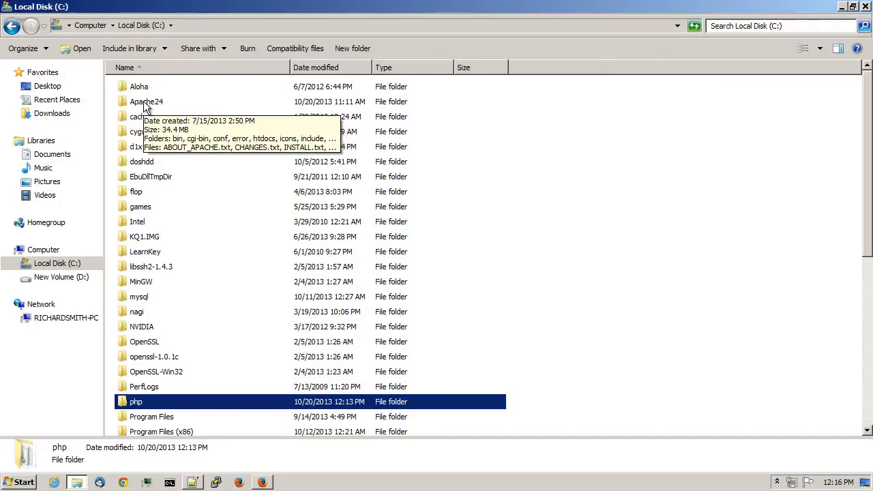
# Open C:\Apache24\conf\httpd.conf with Edit with Notepad++.
pyautogui.doubleClick(145, 101)
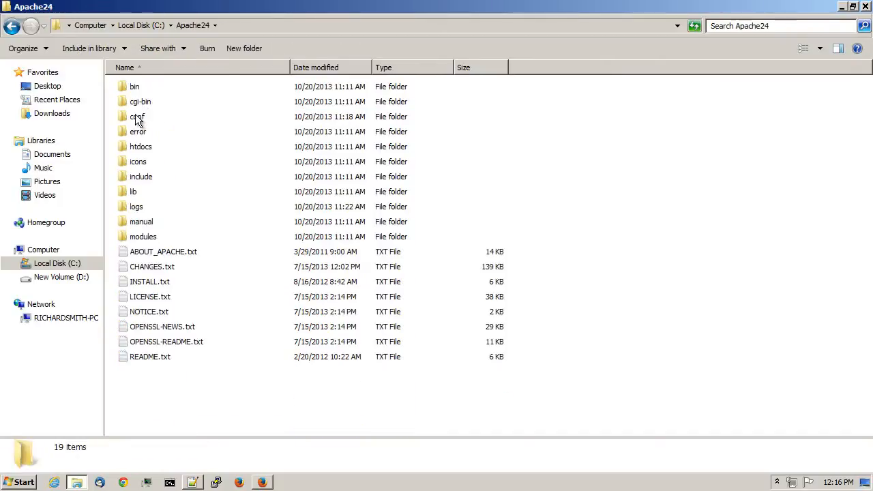
pyautogui.doubleClick(137, 116)
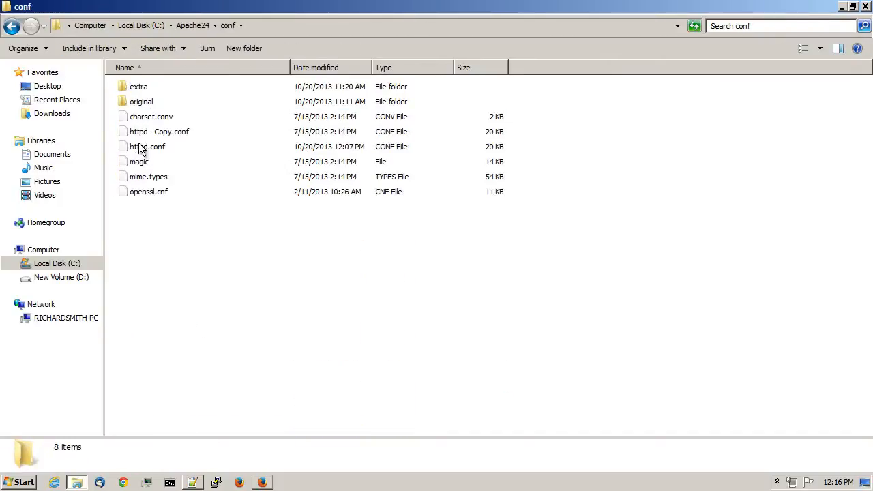
pyautogui.moveTo(147, 147)
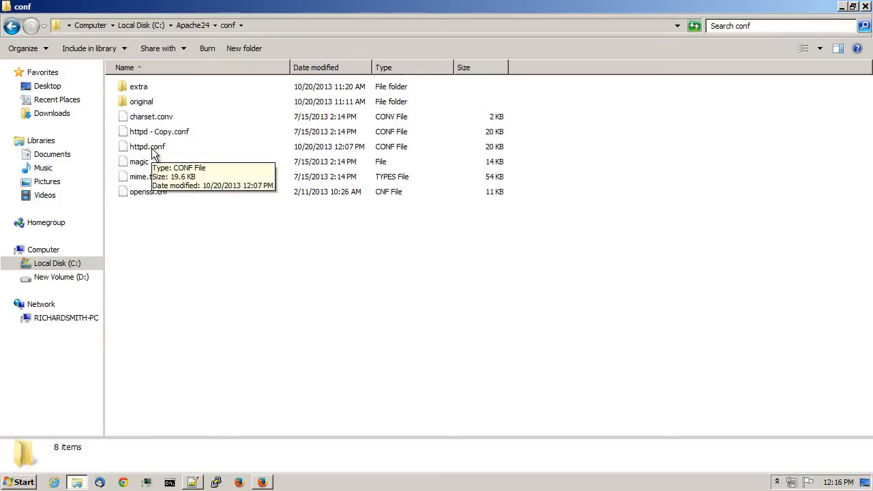
pyautogui.rightClick(148, 146)
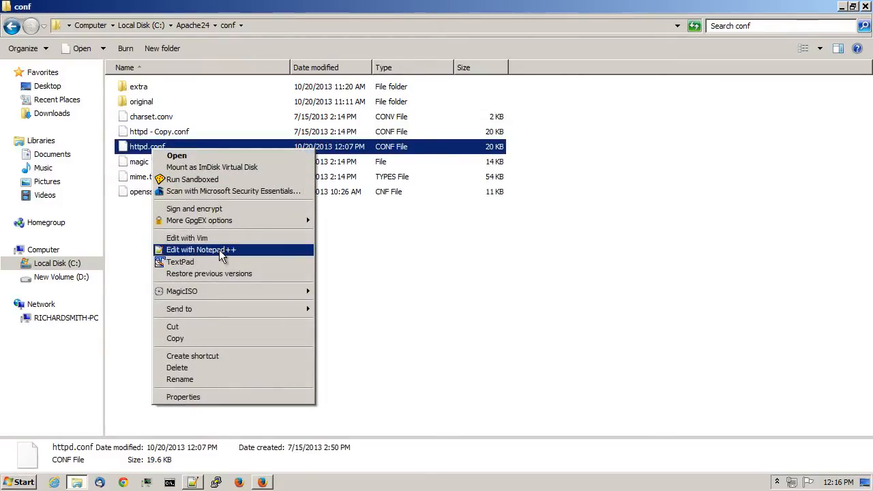
pyautogui.click(200, 250)
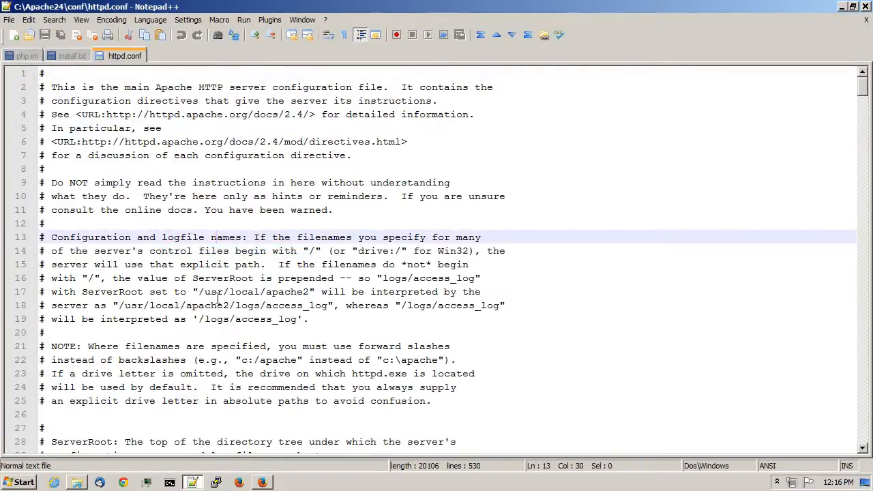
# Paste the PHP LoadModule, AddType and PHPIniDir lines after httpd.conf's module list.
pyautogui.click(54, 19)
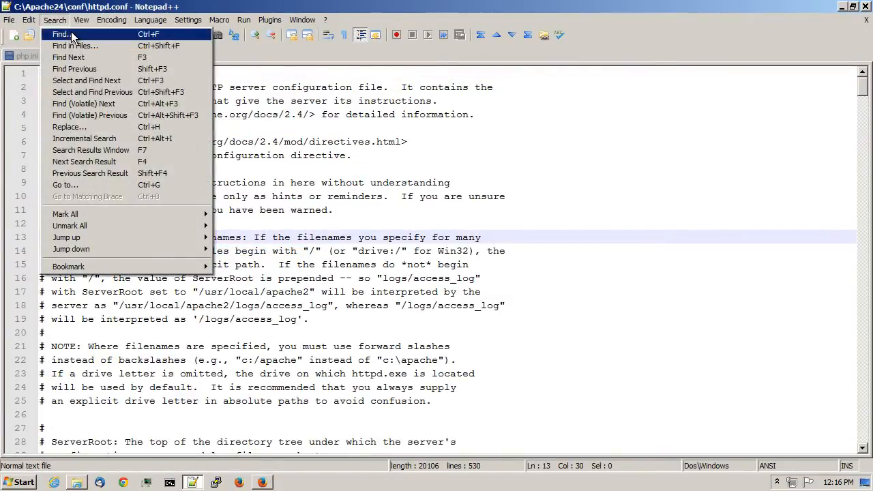
pyautogui.click(61, 35)
pyautogui.write('loadmodule')
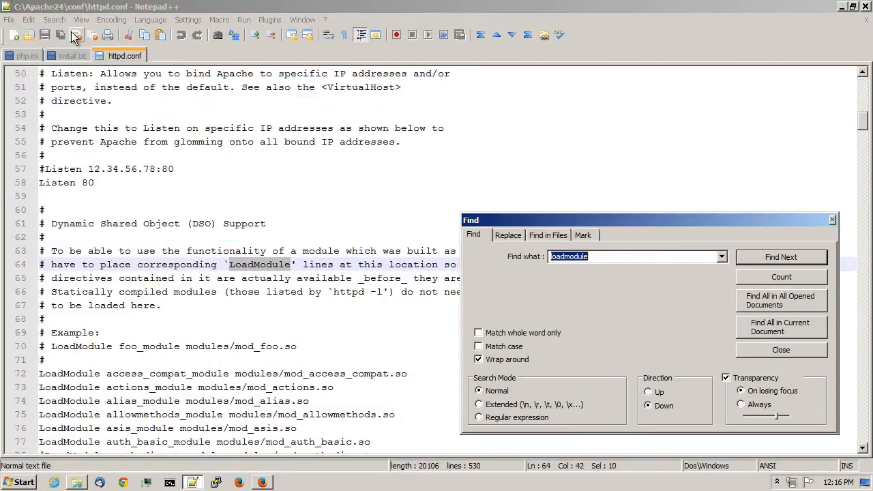
pyautogui.click(781, 350)
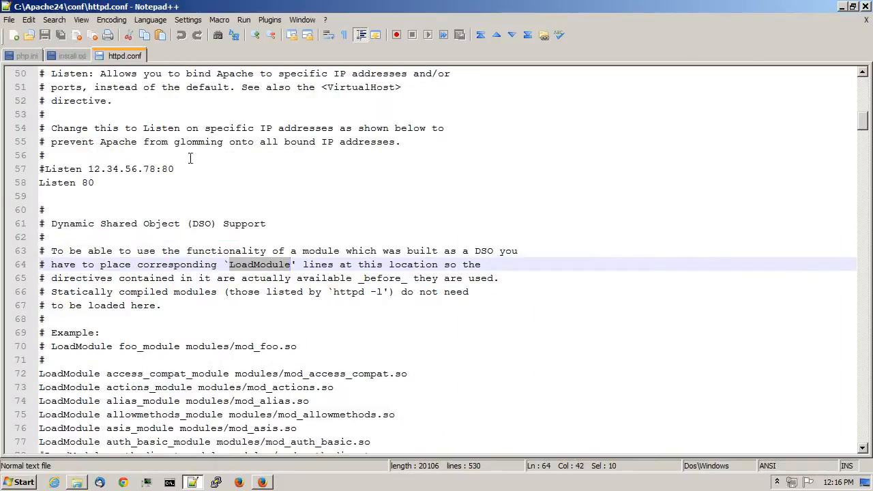
pyautogui.scroll(-3)
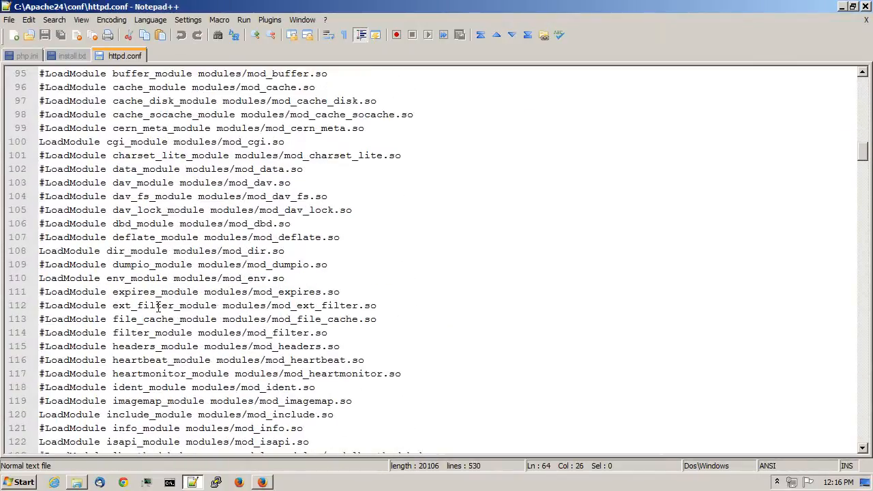
pyautogui.scroll(-3)
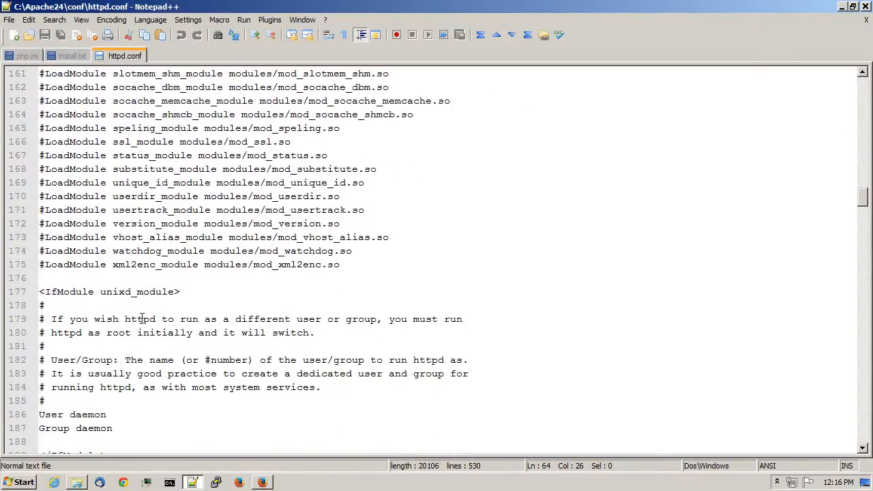
pyautogui.press('enter')
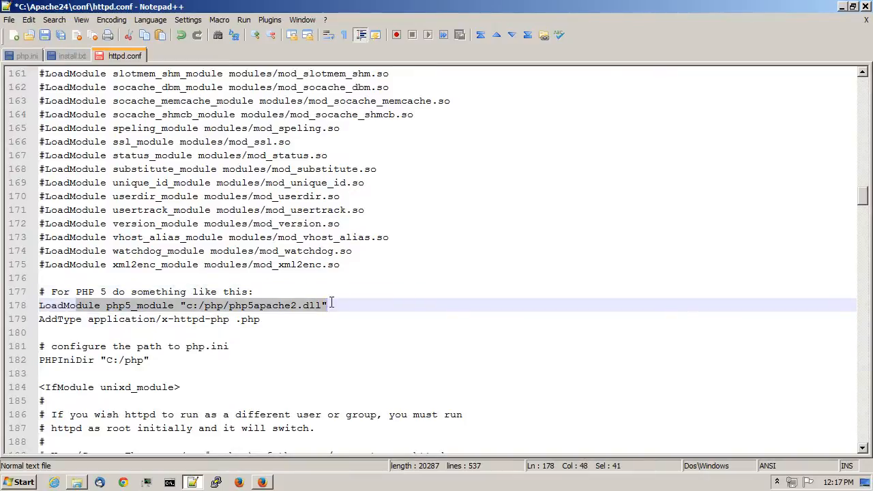
# Select the php5apache2 DLL name in the pasted path and switch to Explorer.
pyautogui.click(261, 319)
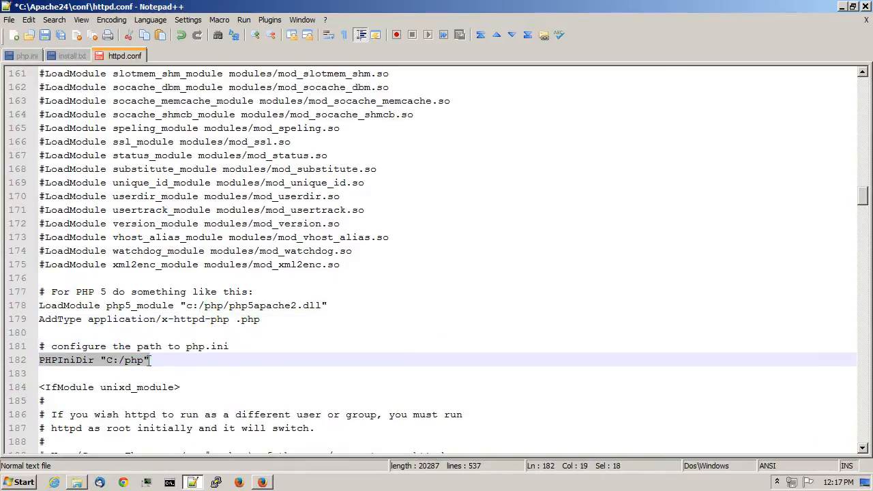
pyautogui.moveTo(126, 362)
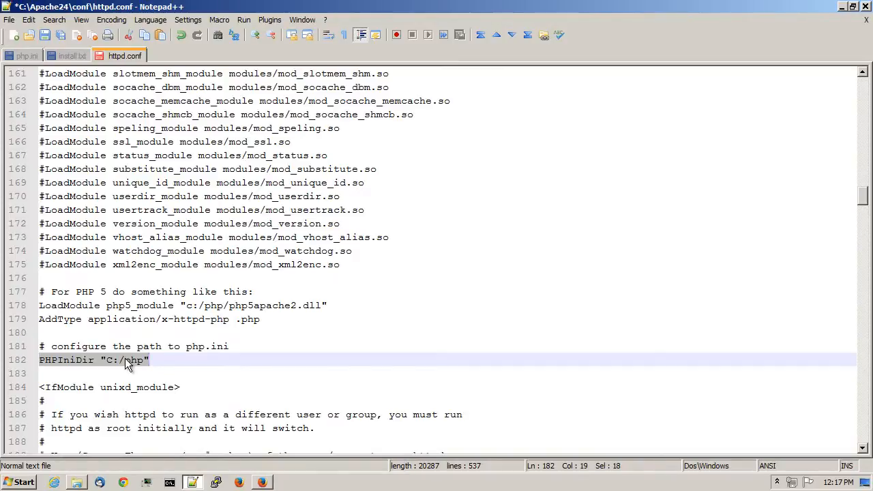
pyautogui.click(236, 305)
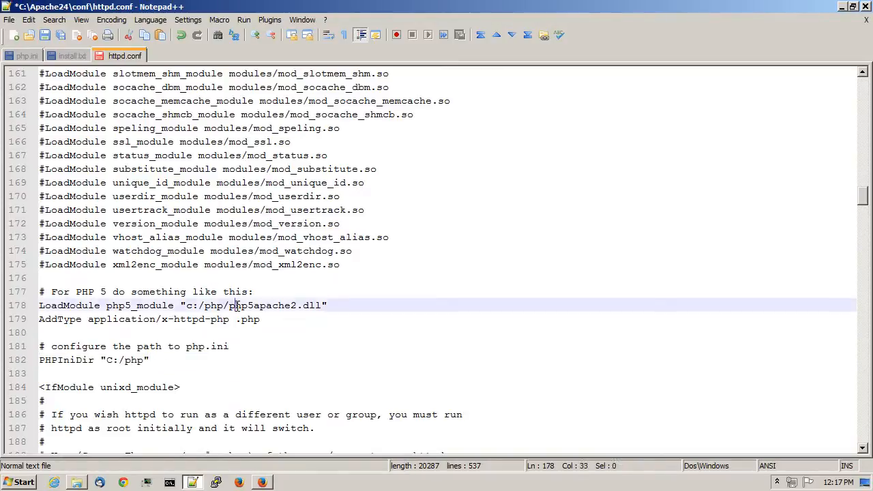
pyautogui.doubleClick(263, 305)
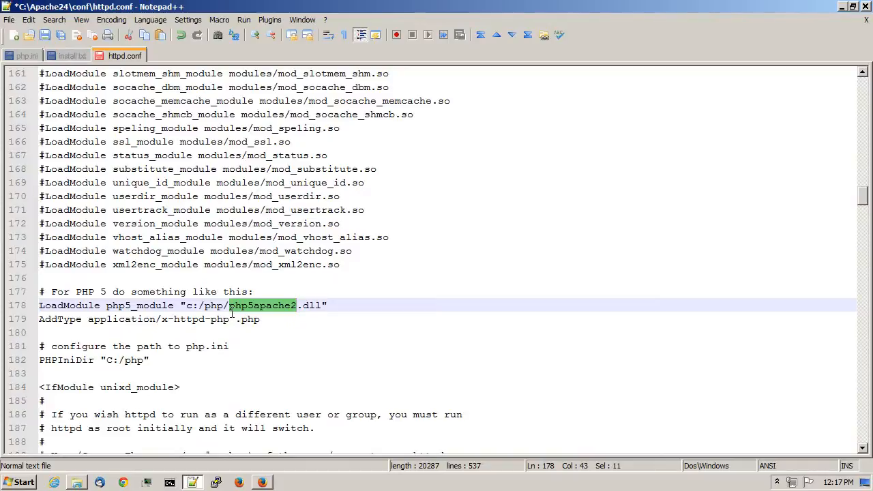
pyautogui.click(77, 482)
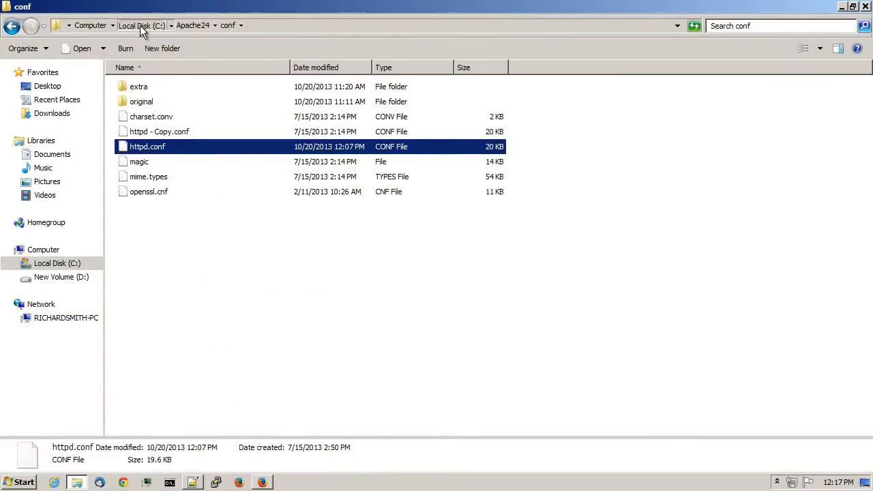
# Locate php5apache2_4.dll in the C:\php folder.
pyautogui.click(141, 25)
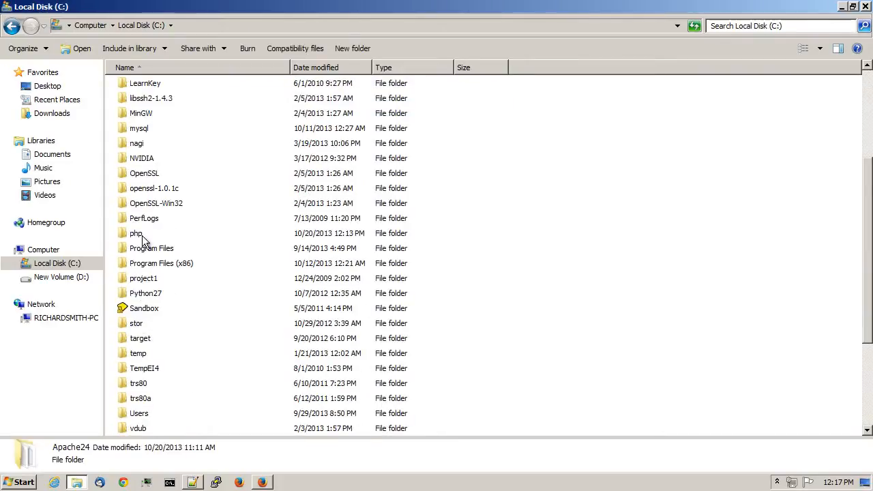
pyautogui.doubleClick(136, 233)
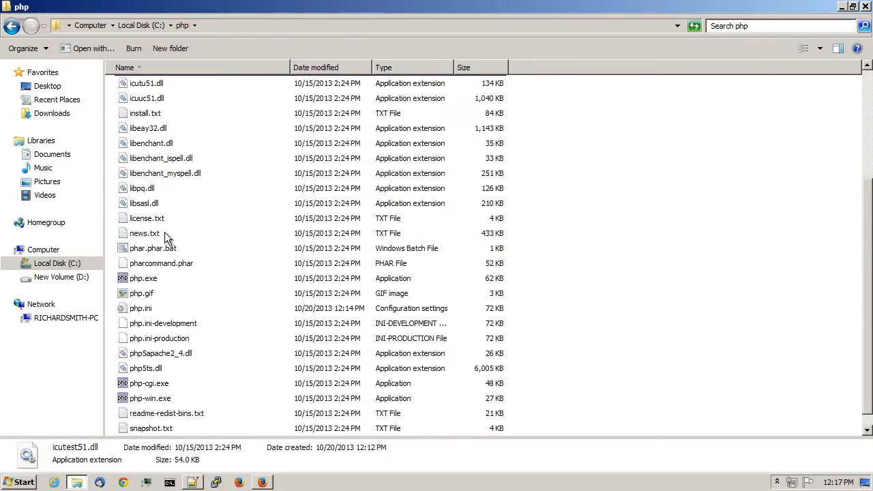
pyautogui.scroll(-3)
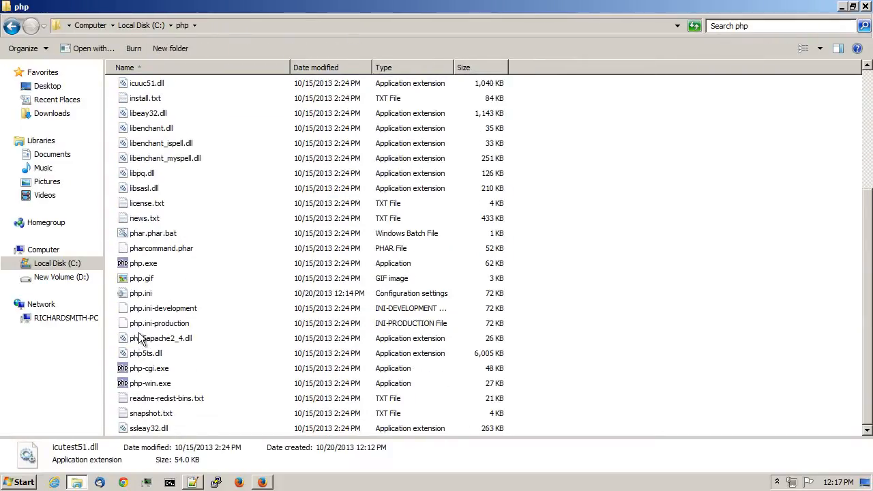
pyautogui.click(161, 338)
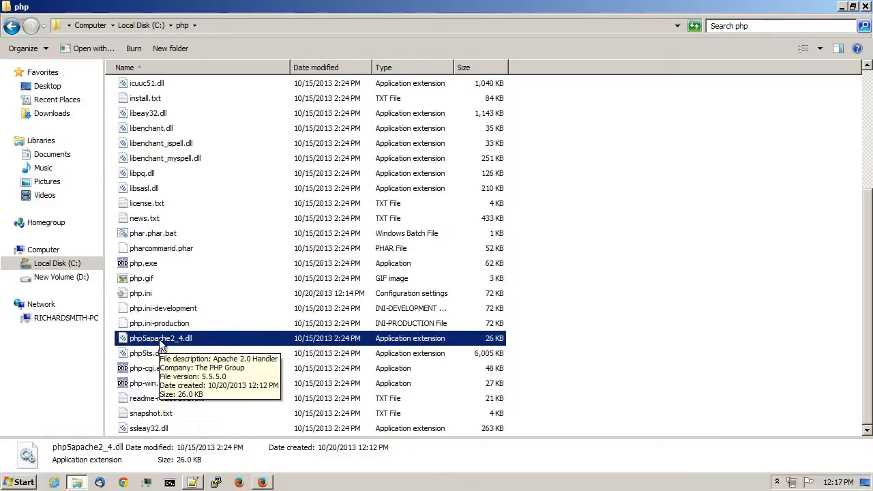
pyautogui.moveTo(198, 484)
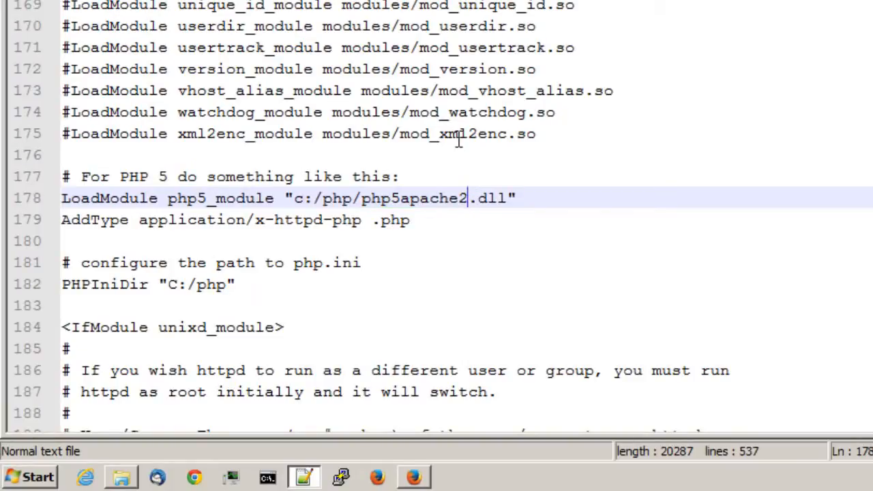
# Insert '_4' so the LoadModule line references php5apache2_4.dll.
pyautogui.write('_4')
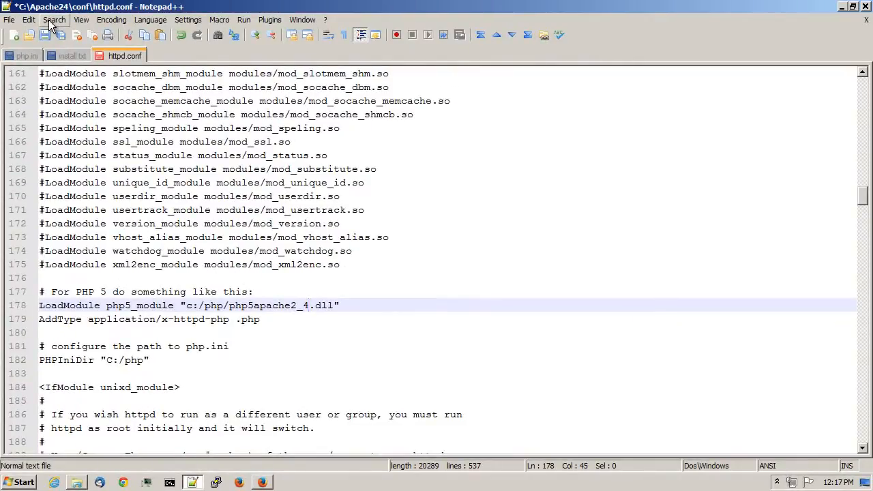
# Find index.html on the DirectoryIndex line and add index.php after it.
pyautogui.click(54, 19)
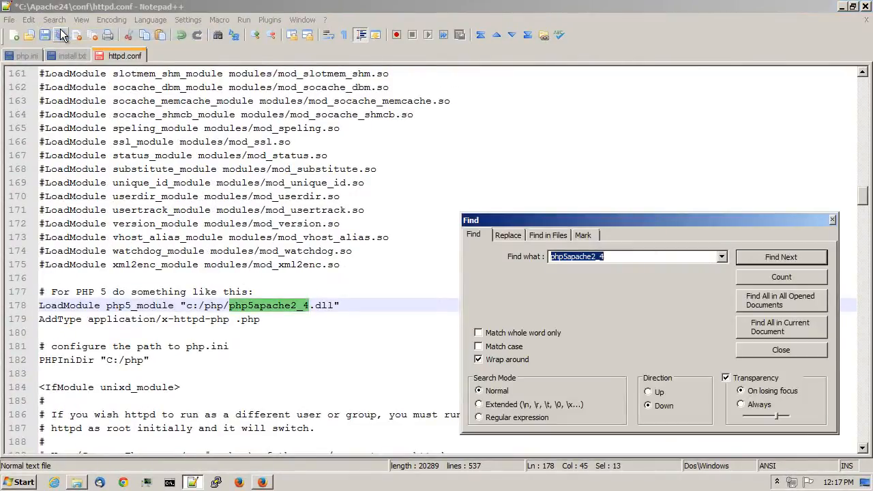
pyautogui.write('index.html')
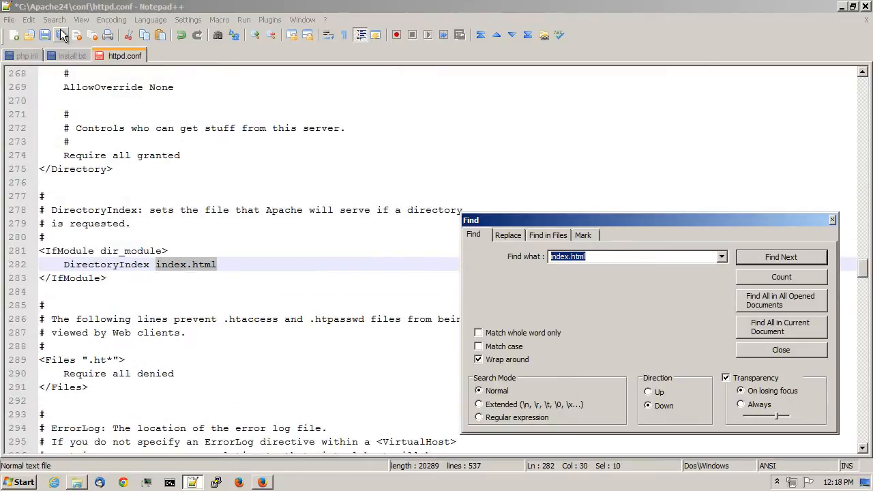
pyautogui.click(781, 349)
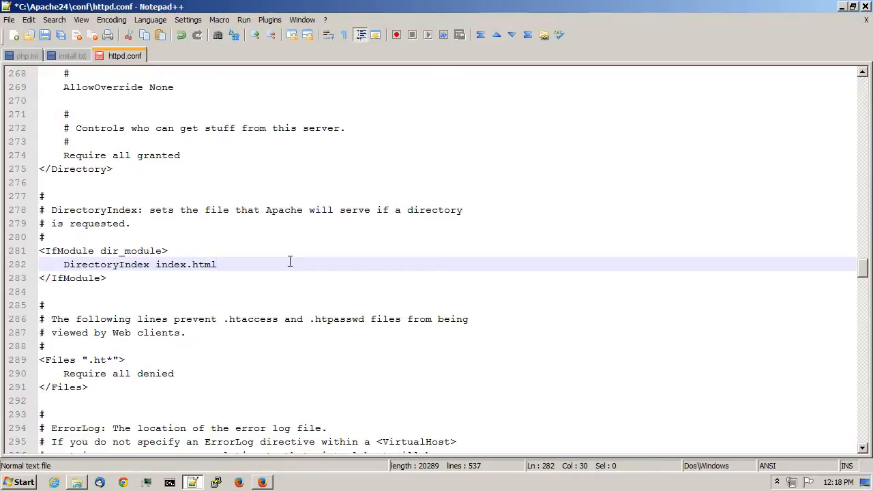
pyautogui.write('l')
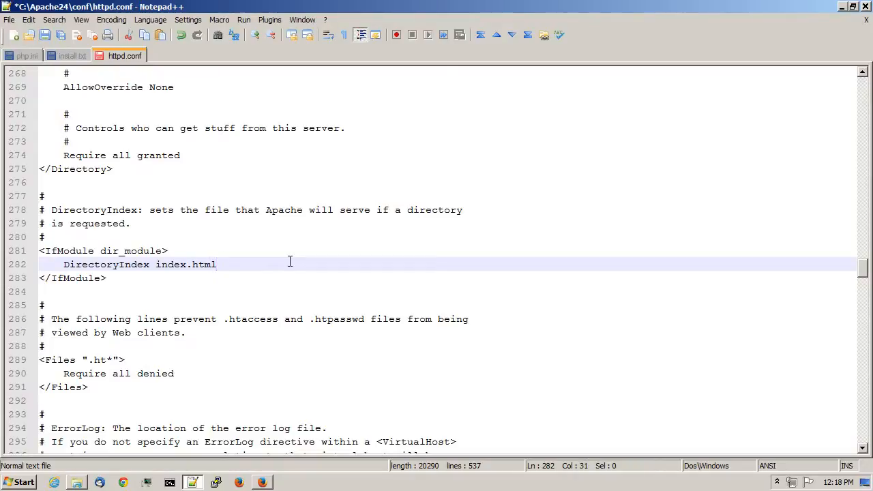
pyautogui.write('ind')
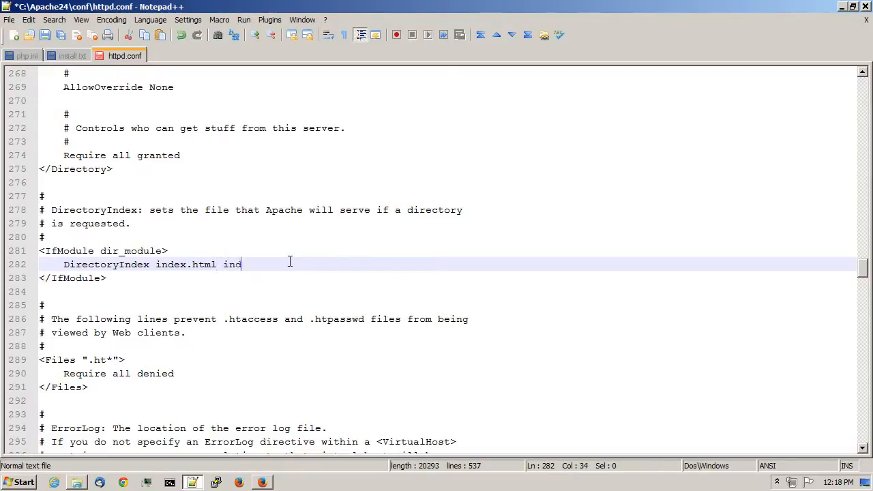
pyautogui.write('ex.php')
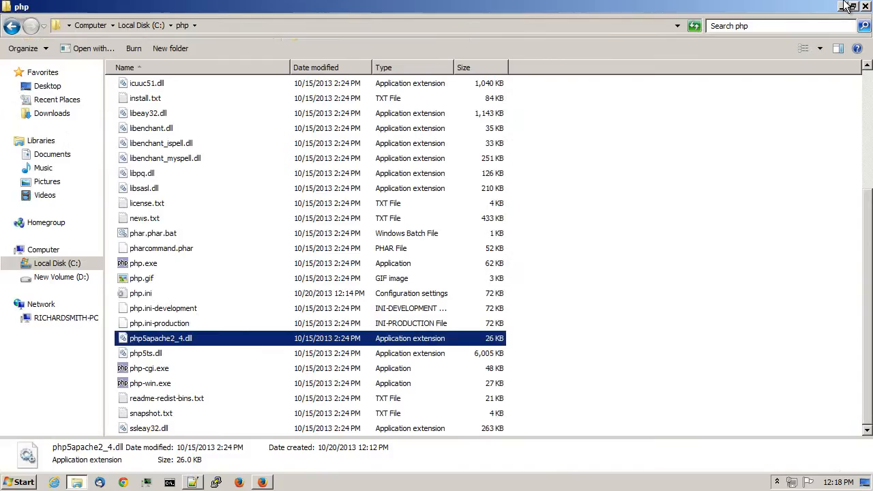
# Close the php folder and restart Apache2.4 from Apache Service Monitor.
pyautogui.click(847, 6)
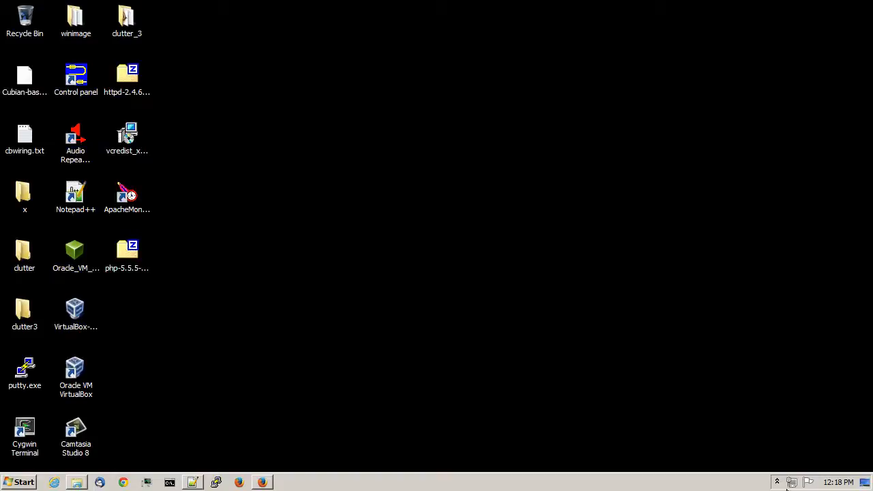
pyautogui.click(777, 482)
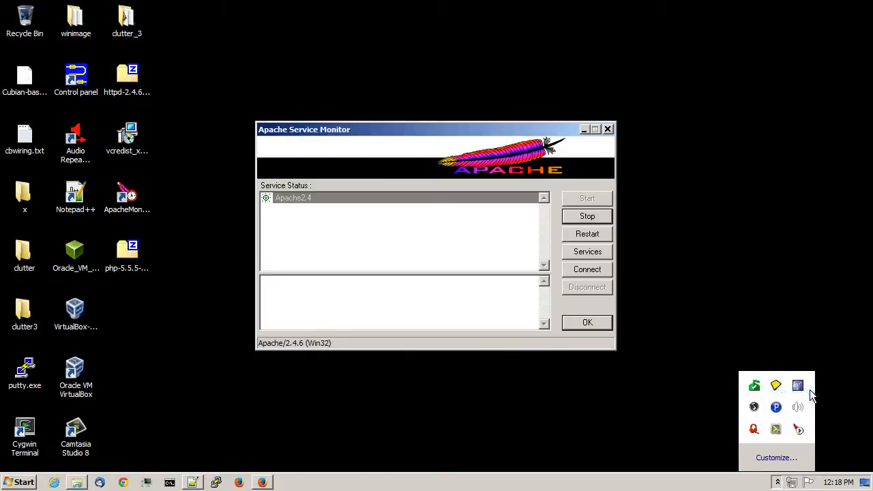
pyautogui.moveTo(439, 185)
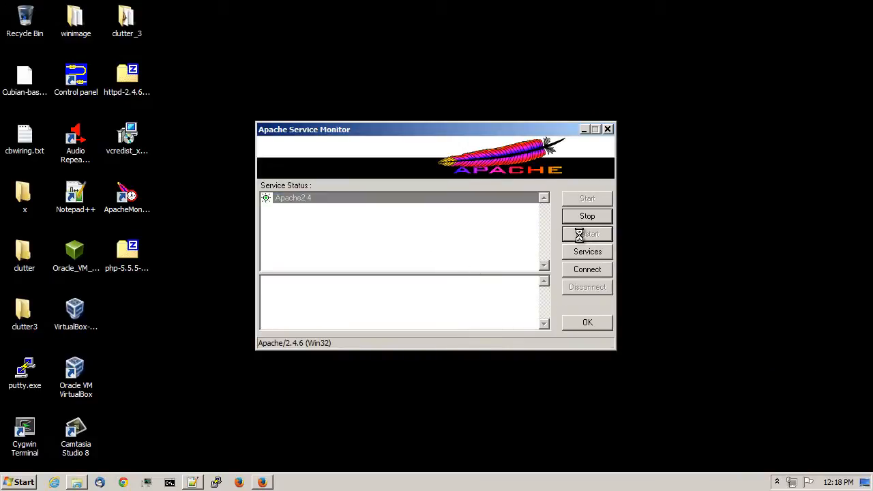
pyautogui.click(587, 233)
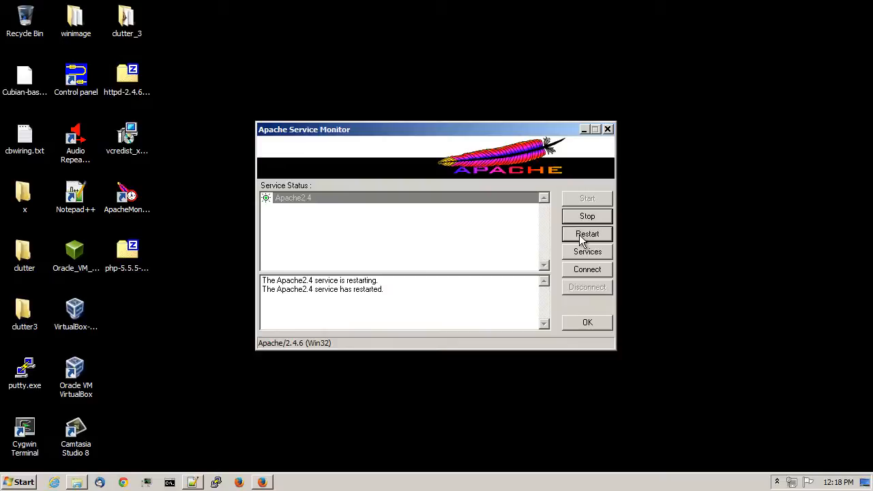
pyautogui.moveTo(80, 485)
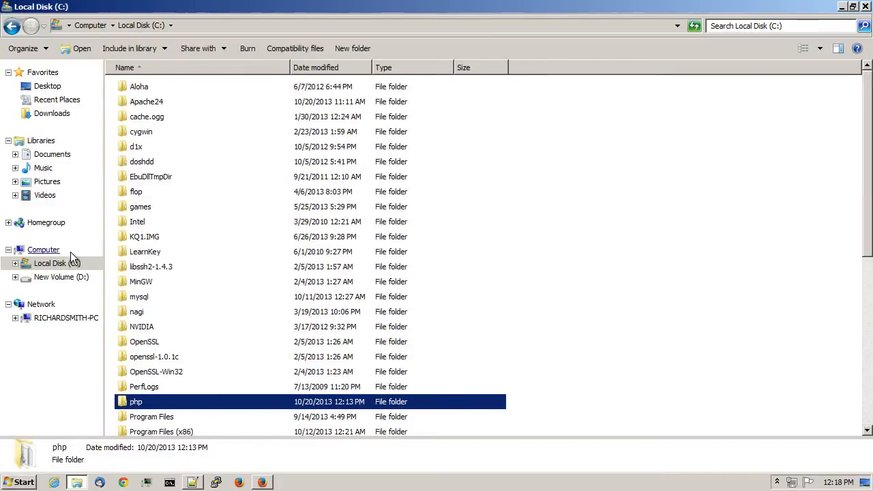
# Navigate to the C:\Users\Joe\mywebsite folder.
pyautogui.scroll(-3)
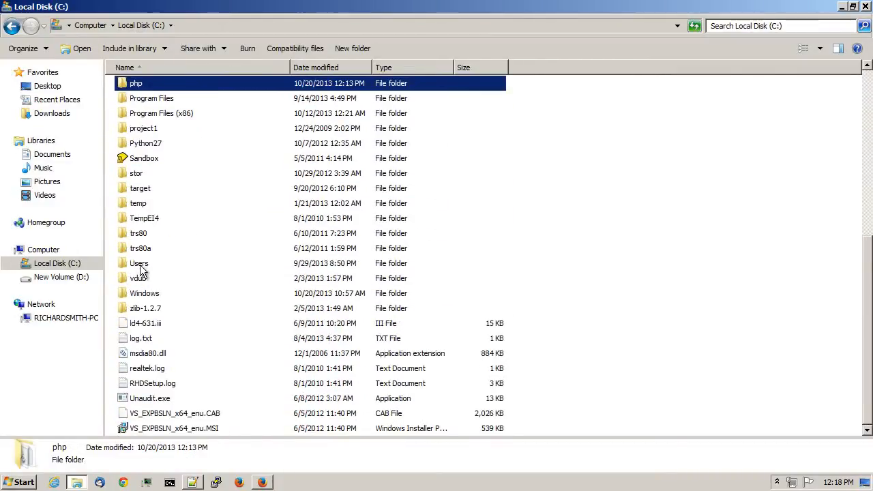
pyautogui.doubleClick(139, 264)
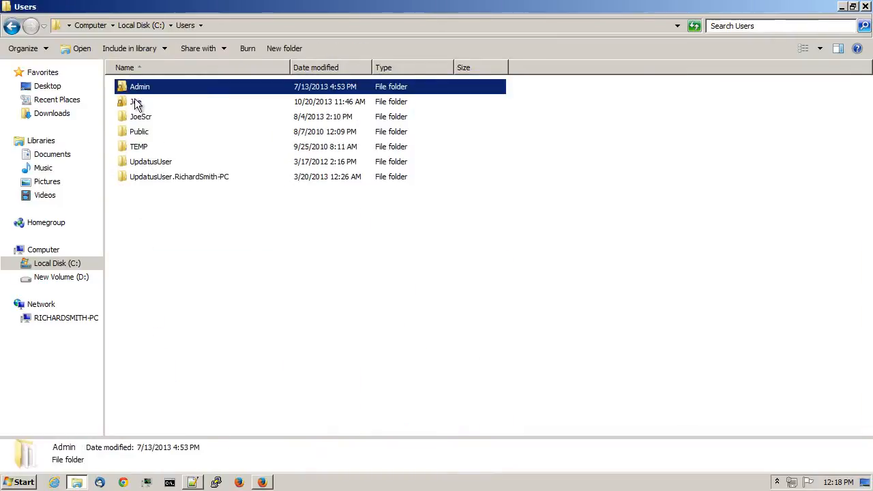
pyautogui.doubleClick(135, 102)
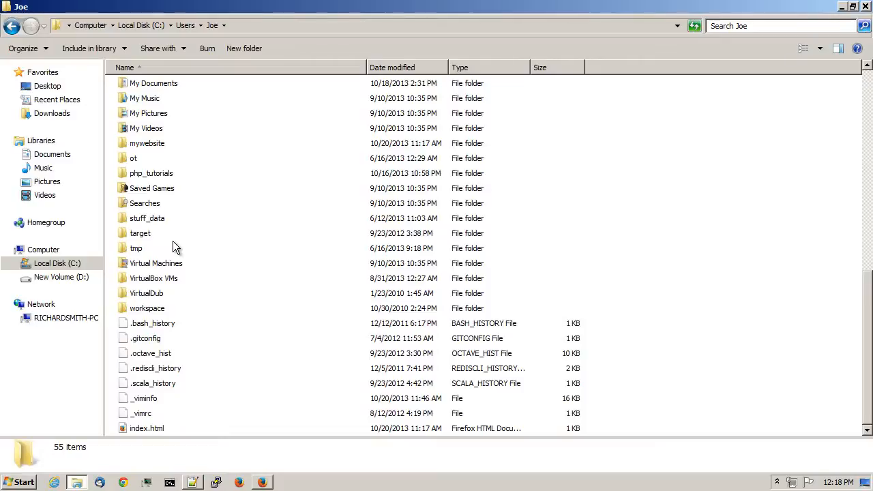
pyautogui.doubleClick(147, 143)
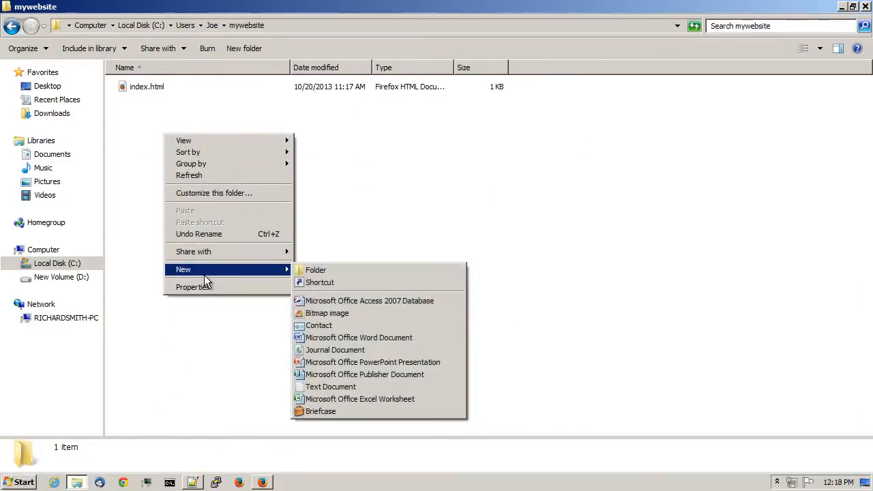
# Create a new file named phpinfo.php and bring up its context menu.
pyautogui.click(330, 387)
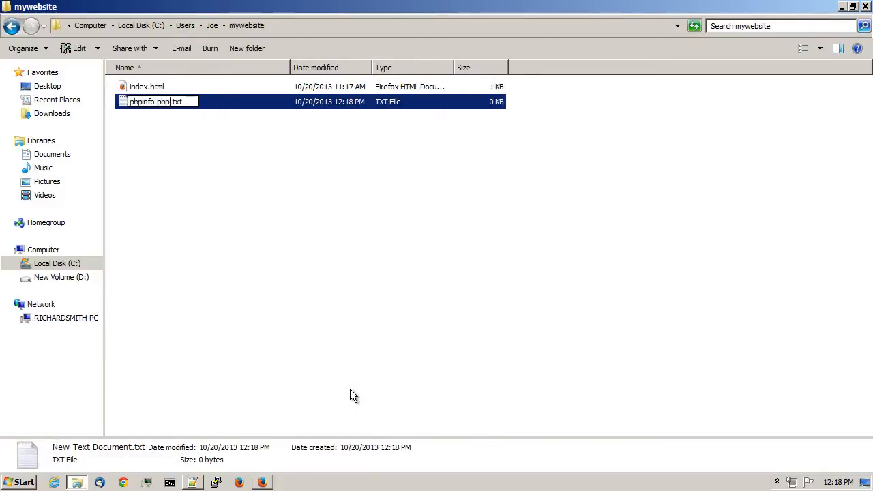
pyautogui.press('Return')
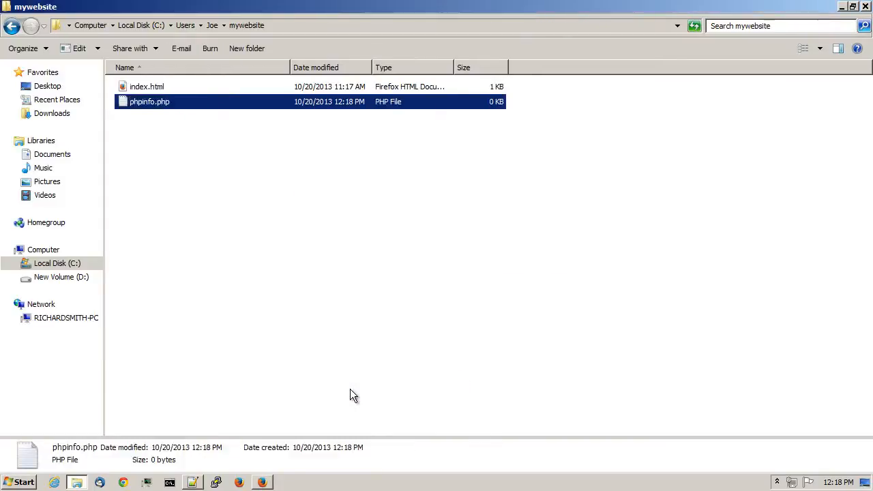
pyautogui.rightClick(149, 101)
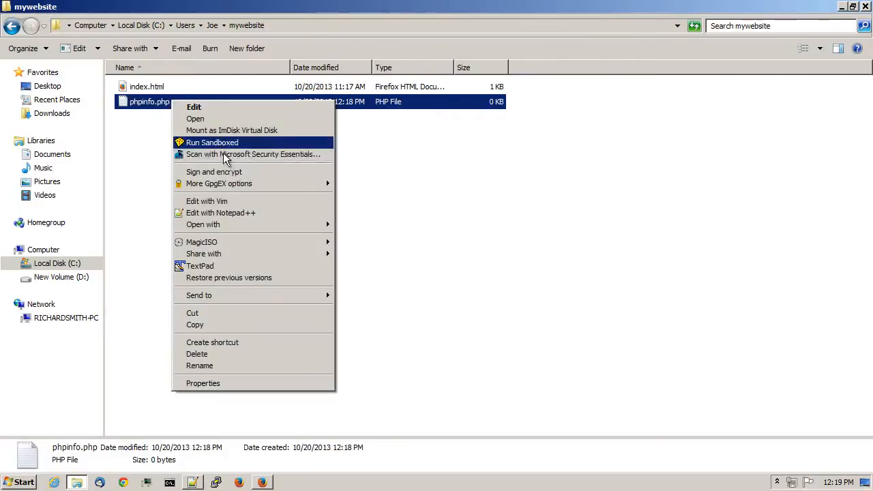
# Write '<?php phpinfo();' into phpinfo.php in Notepad++ and save.
pyautogui.click(221, 213)
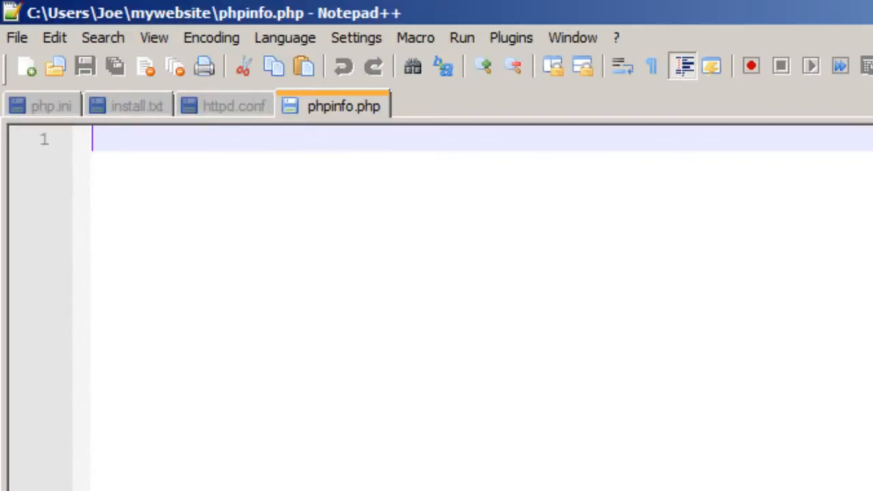
pyautogui.write('<?')
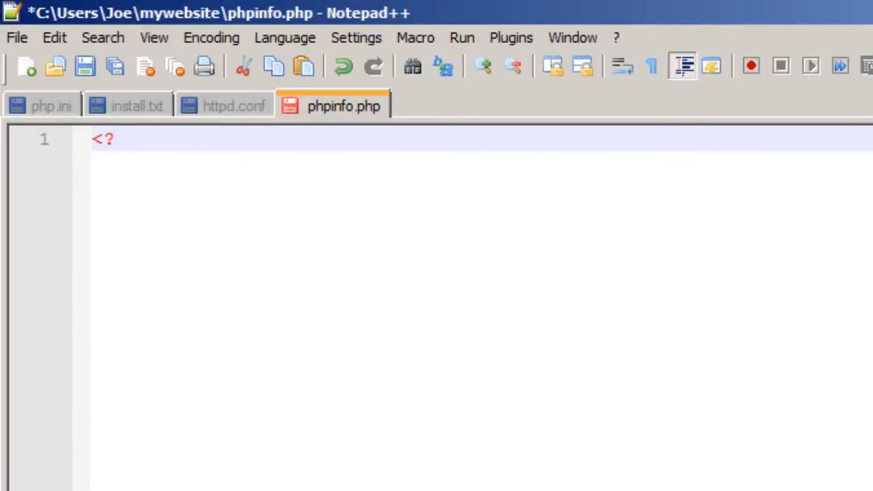
pyautogui.write('php')
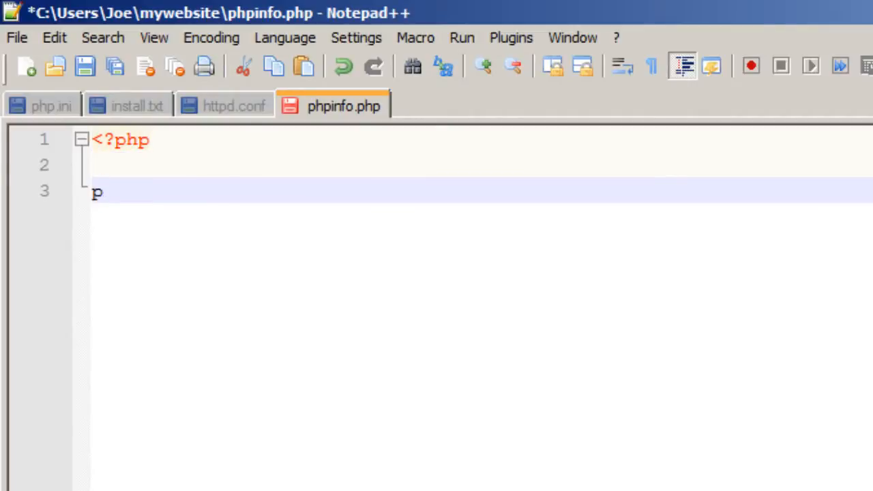
pyautogui.write('hpinfo()')
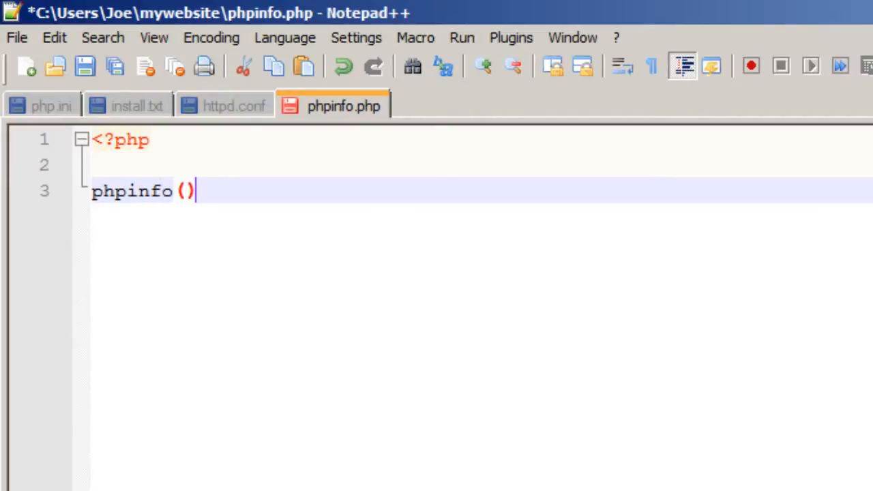
pyautogui.write(';')
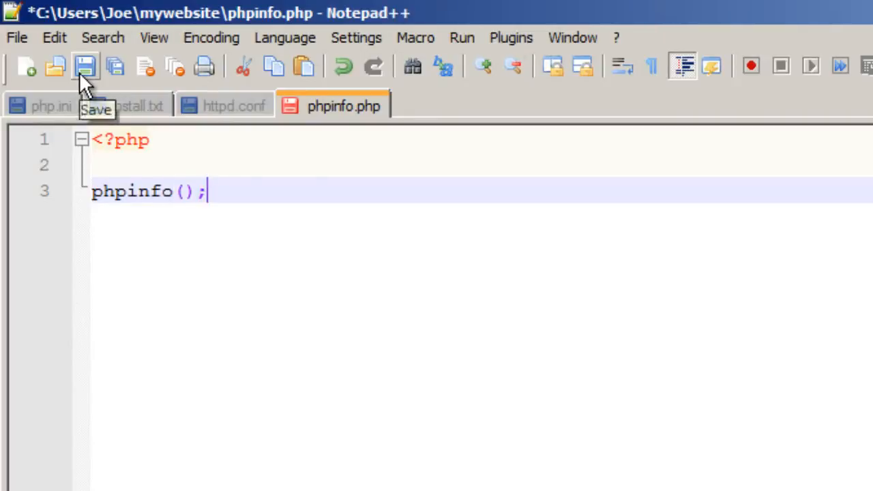
pyautogui.click(85, 66)
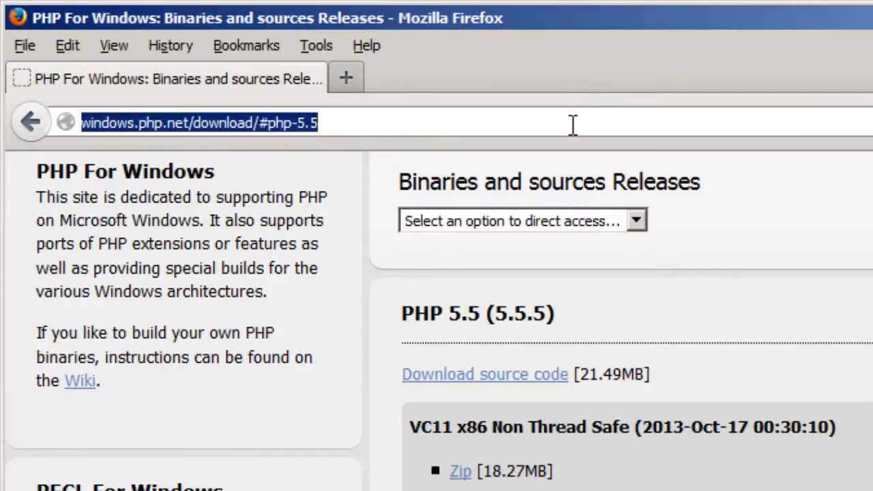
# Load mywebsite.localdomain/phpinfo.php showing PHP Version 5.5.5, then minimize Firefox.
pyautogui.write('m')
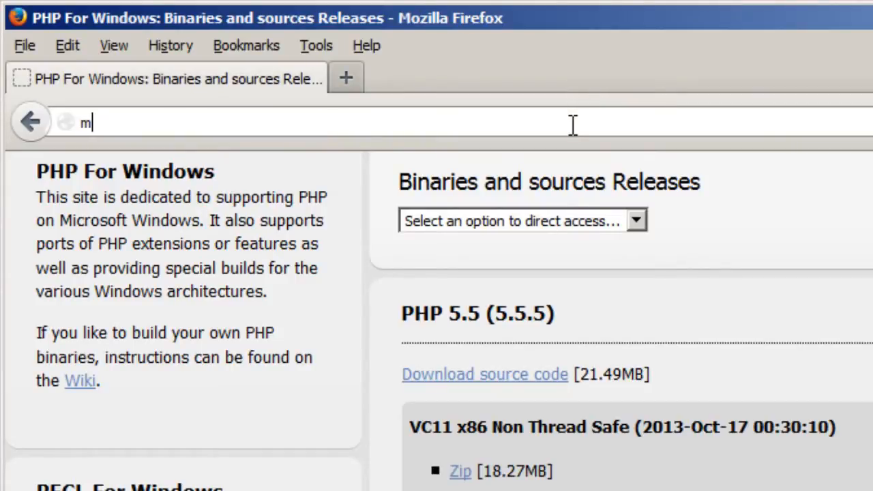
pyautogui.write('ywebsite.')
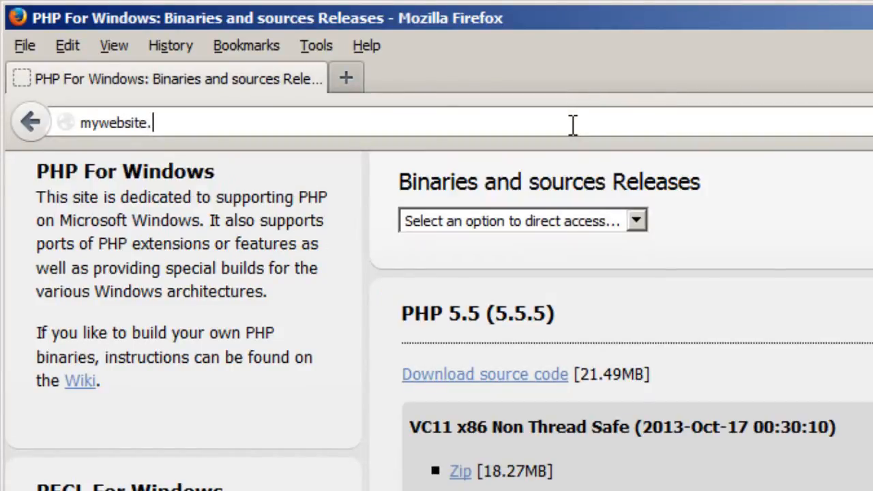
pyautogui.write('localdomain/')
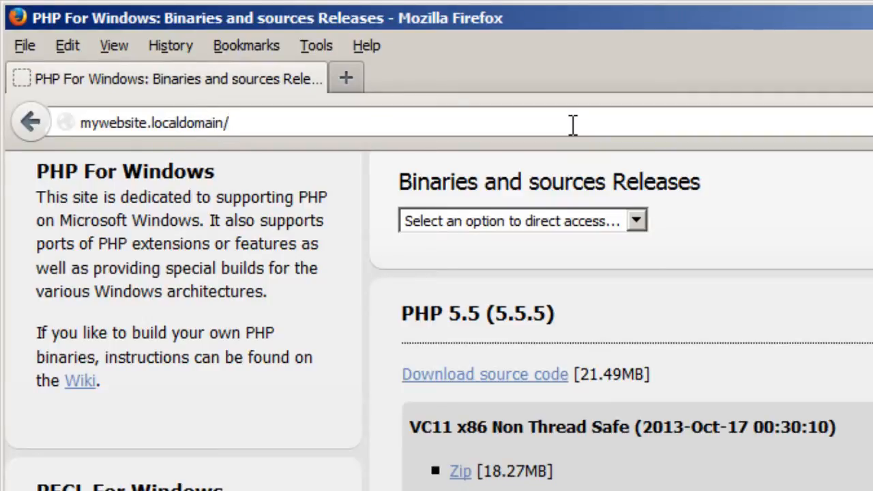
pyautogui.write('phpinfo.')
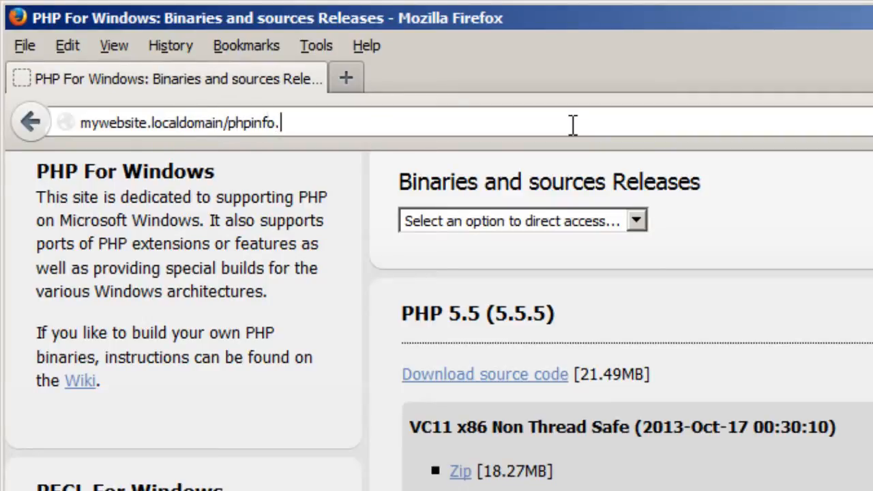
pyautogui.press('Return')
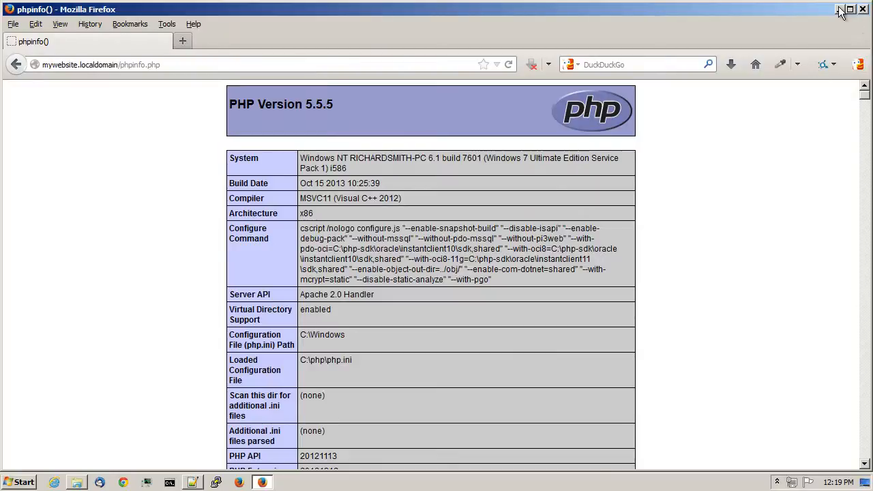
pyautogui.click(840, 9)
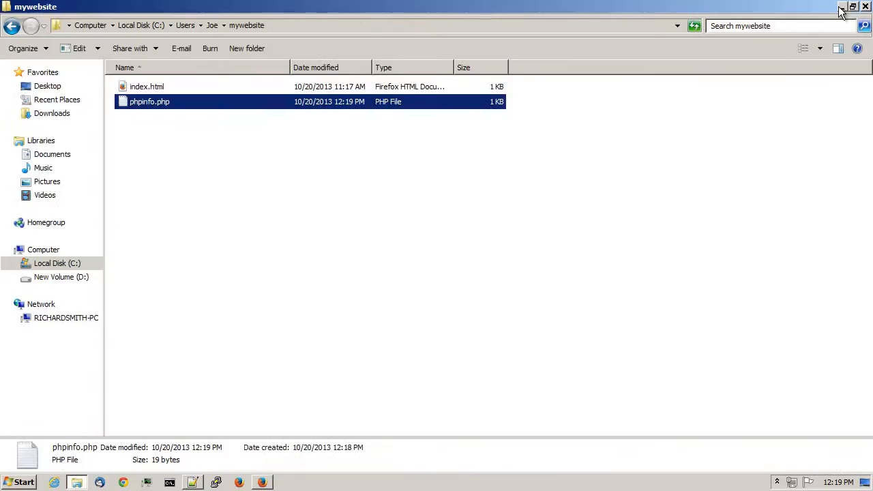
# Rename index.html to index.php and open it in Notepad++.
pyautogui.click(147, 87)
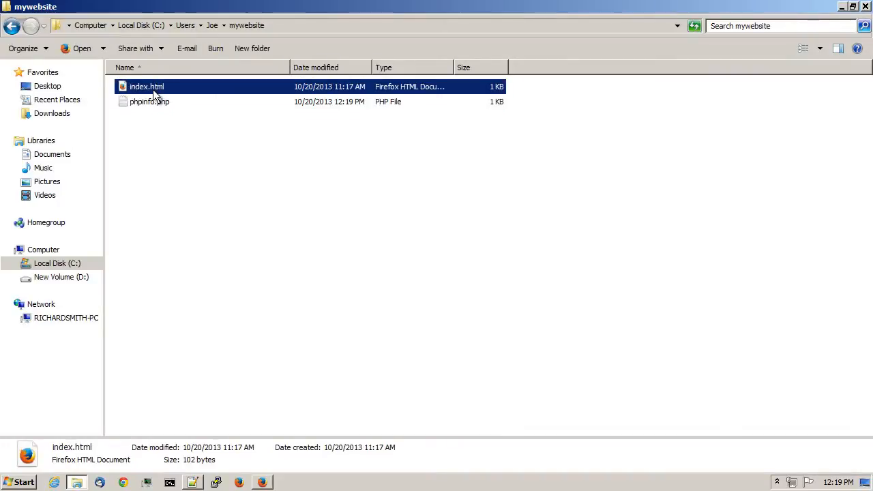
pyautogui.rightClick(147, 86)
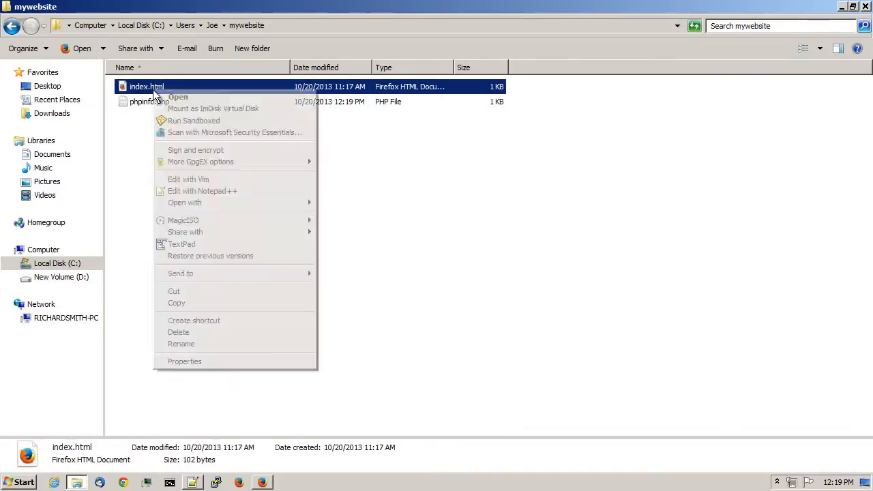
pyautogui.moveTo(181, 343)
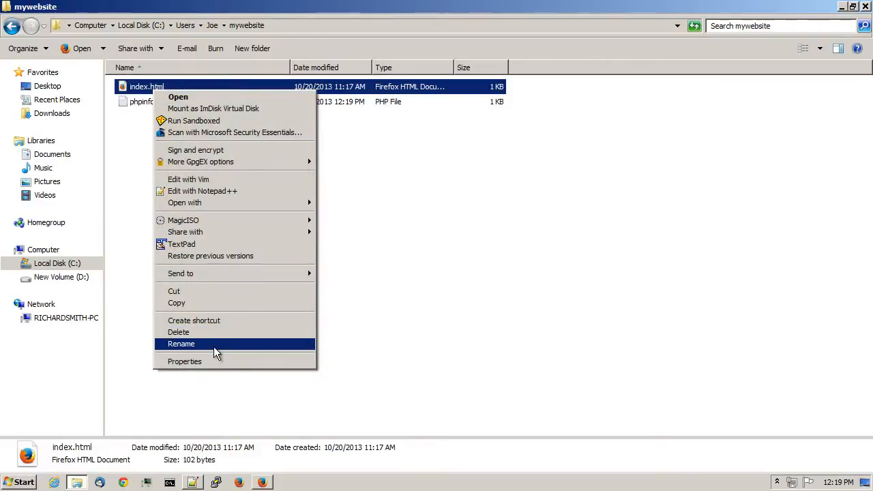
pyautogui.click(181, 343)
pyautogui.write('php')
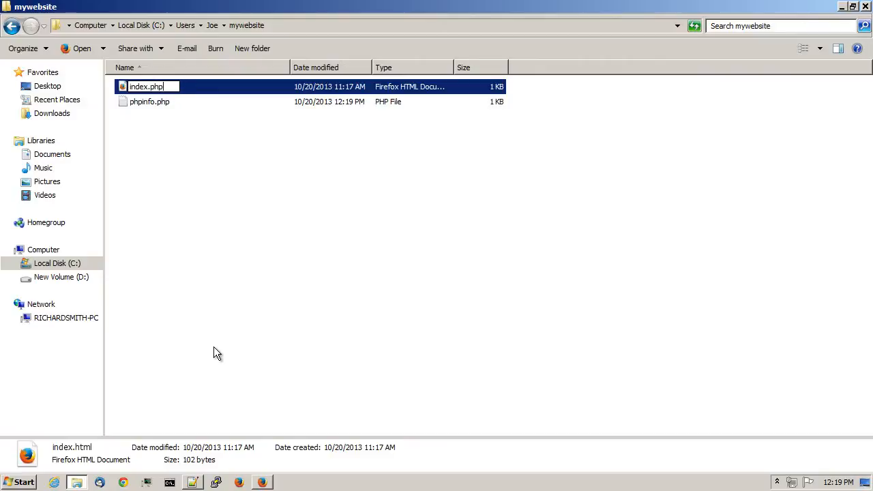
pyautogui.press('Return')
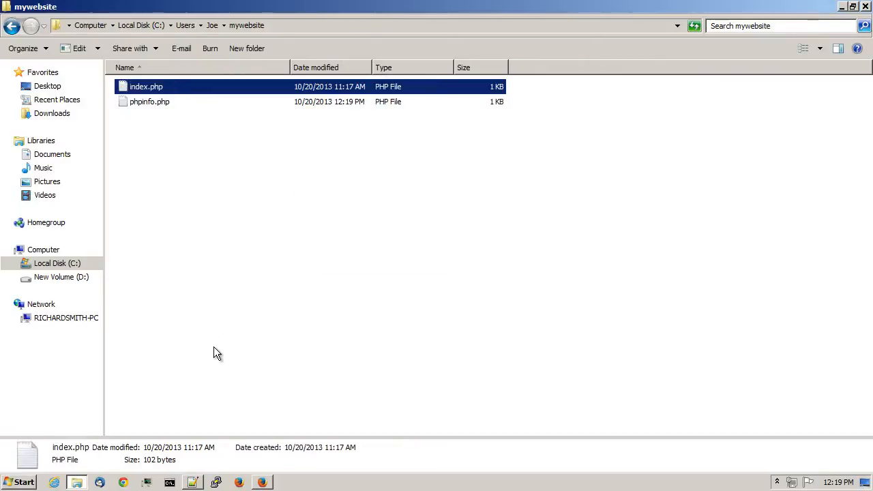
pyautogui.rightClick(146, 86)
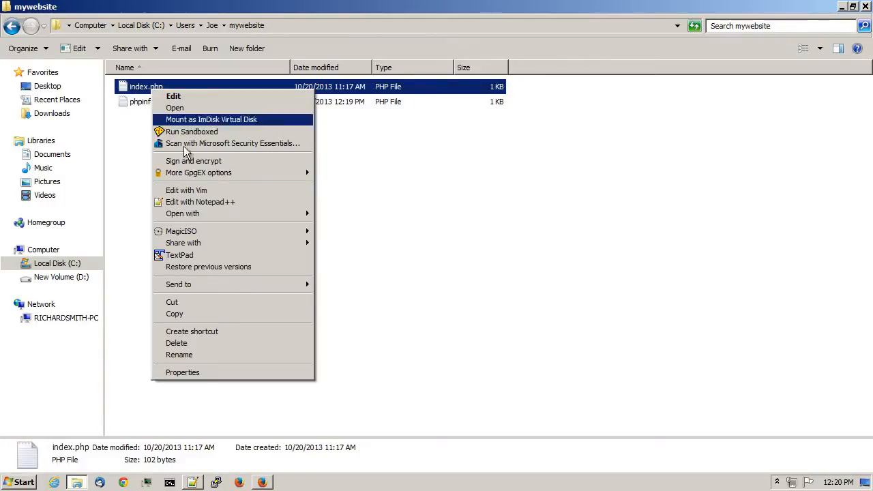
pyautogui.click(201, 202)
pyautogui.write('<')
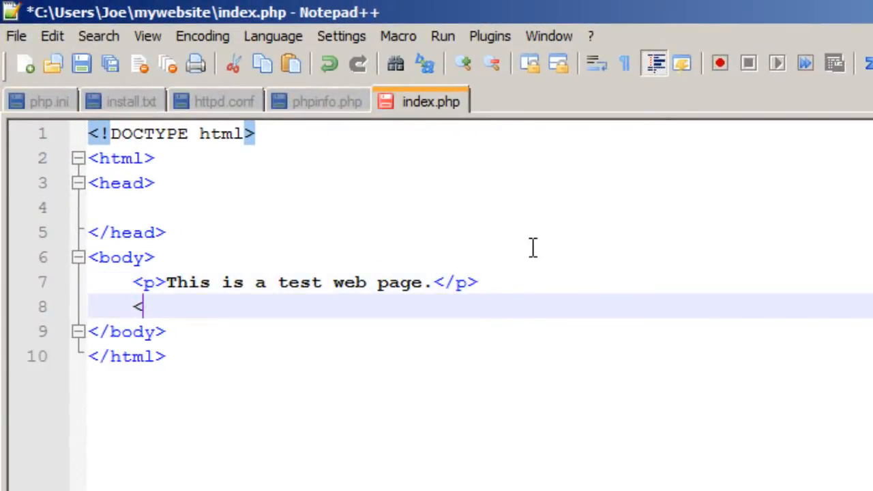
# Add <p><?php echo 'Hello! This is from php!'; ?></p> on line 8 and save.
pyautogui.write('p><?php ?>')
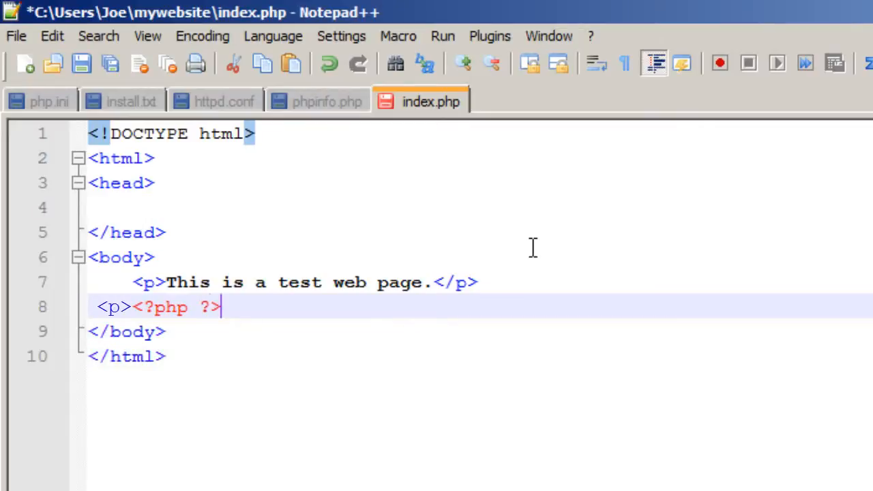
pyautogui.write("echo 'Hel")
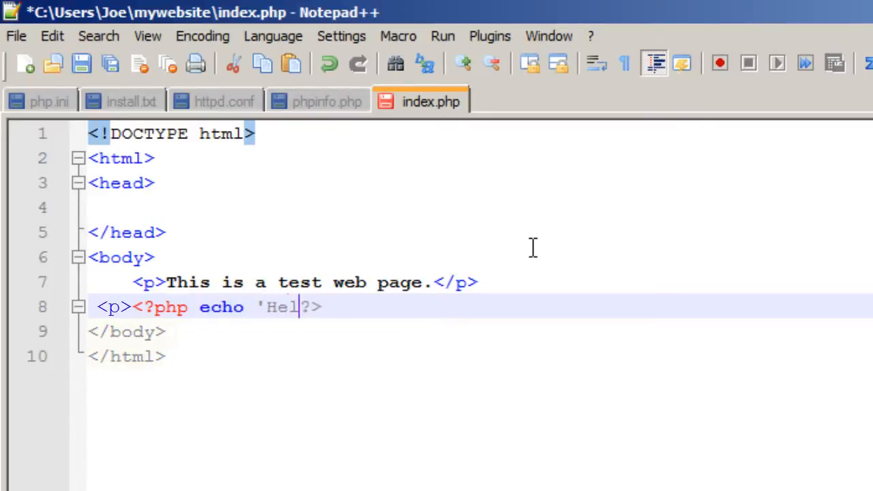
pyautogui.write("lo!  This is from php!';")
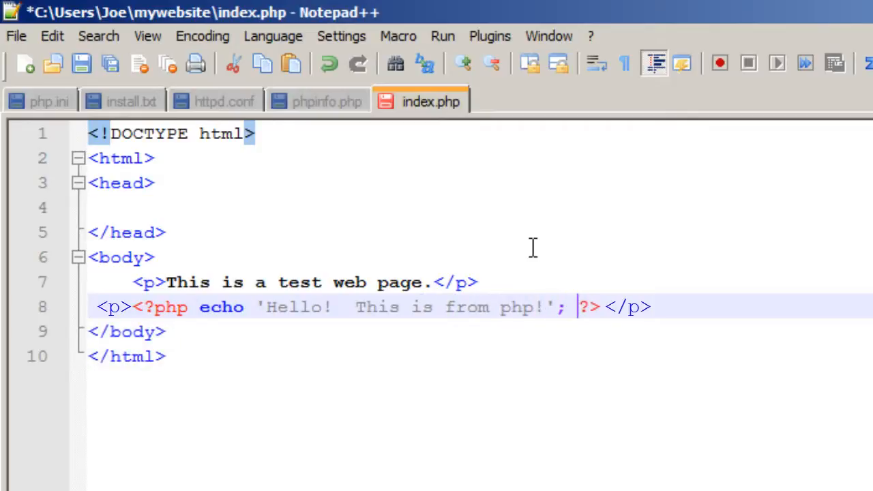
pyautogui.click(81, 63)
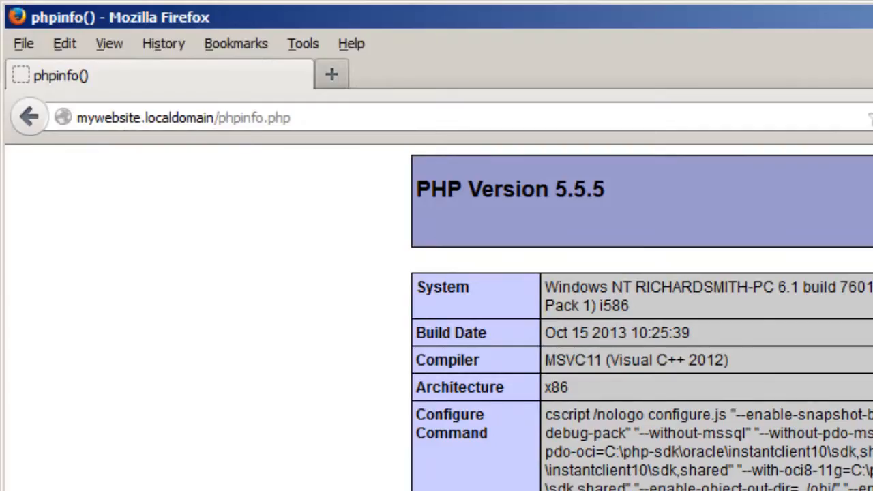
# Restore Firefox and remove phpinfo.php from the mywebsite.localdomain address.
pyautogui.click(184, 118)
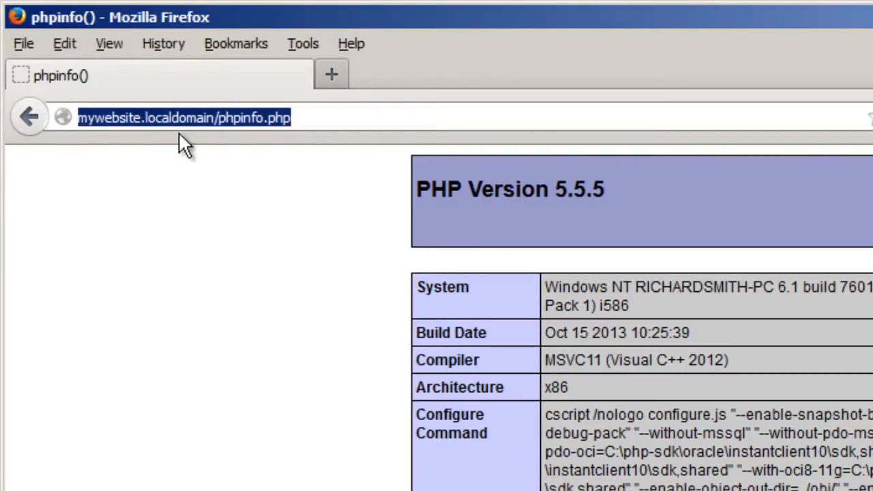
pyautogui.click(213, 117)
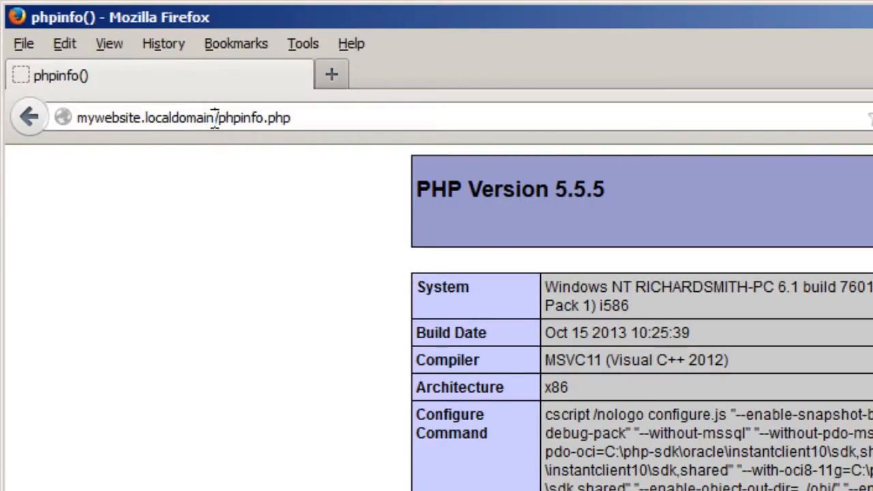
pyautogui.click(30, 116)
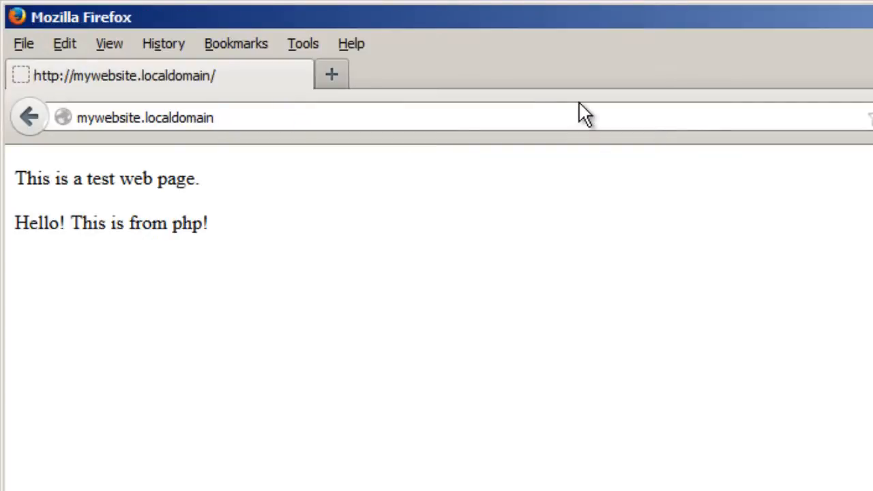